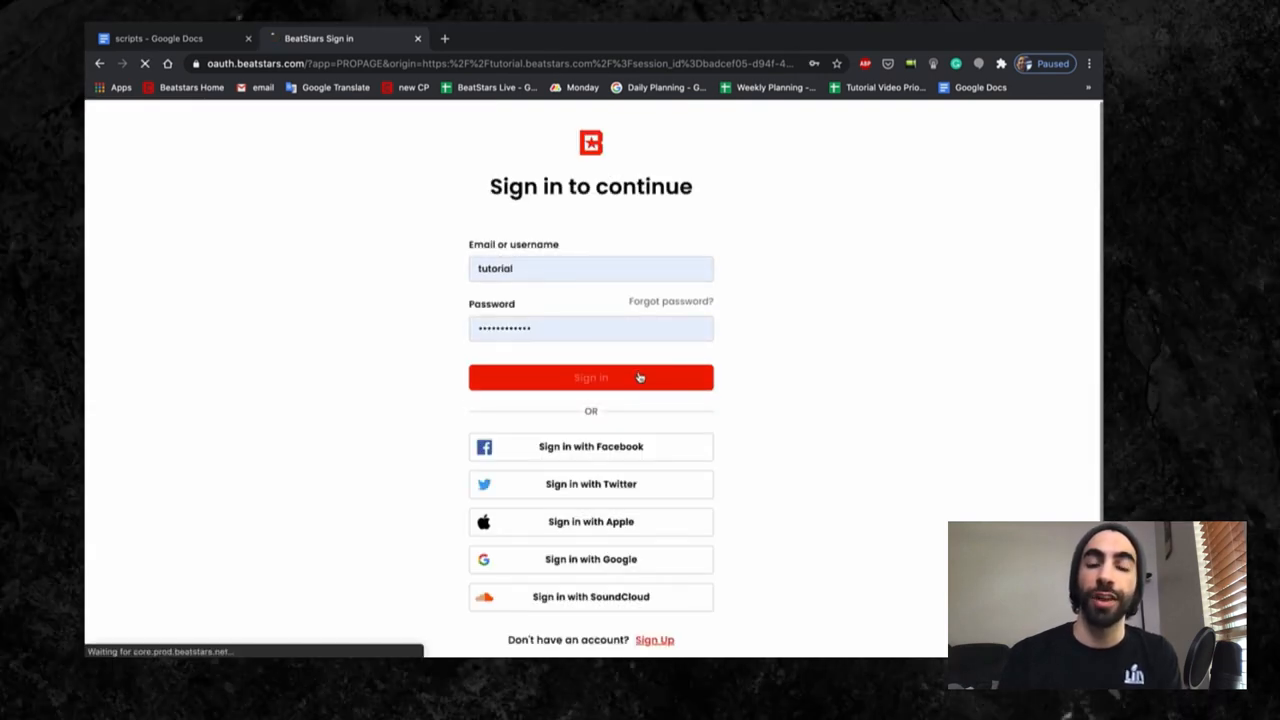
# Step: Sign in and scroll down the BLVCK Pro Page toward the Customize button
pyautogui.click(590, 376)
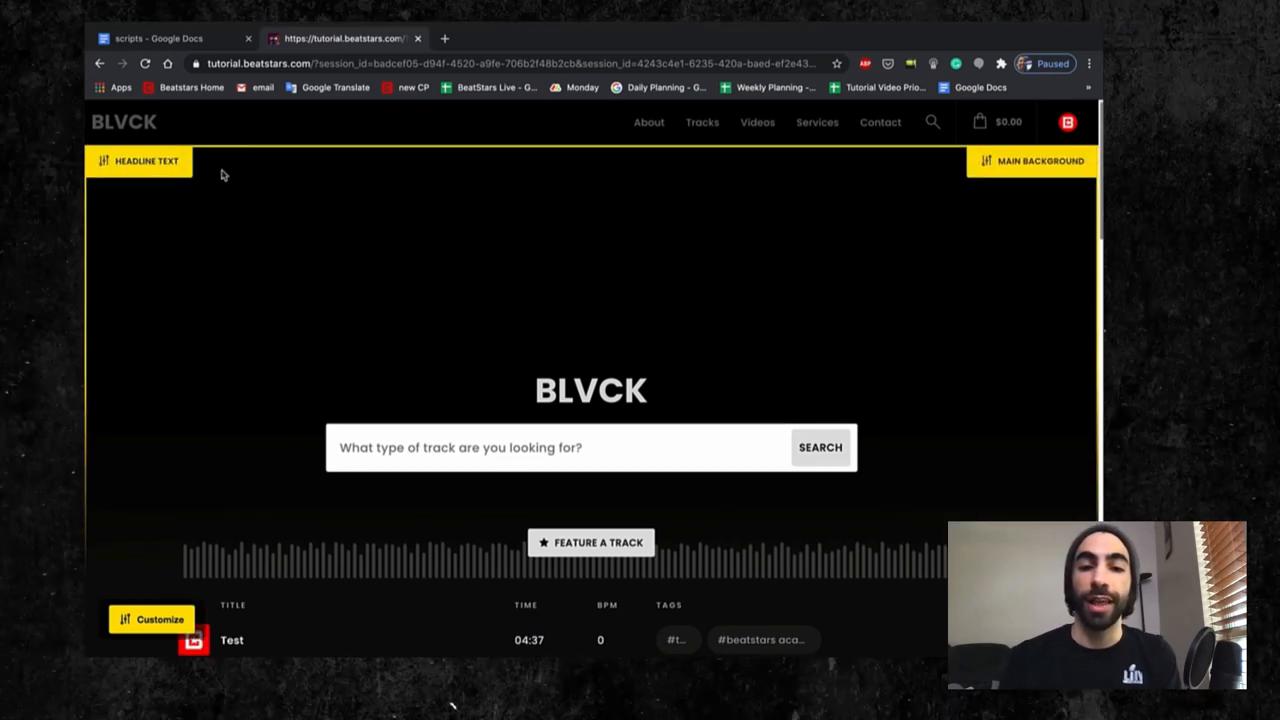
pyautogui.scroll(-3)
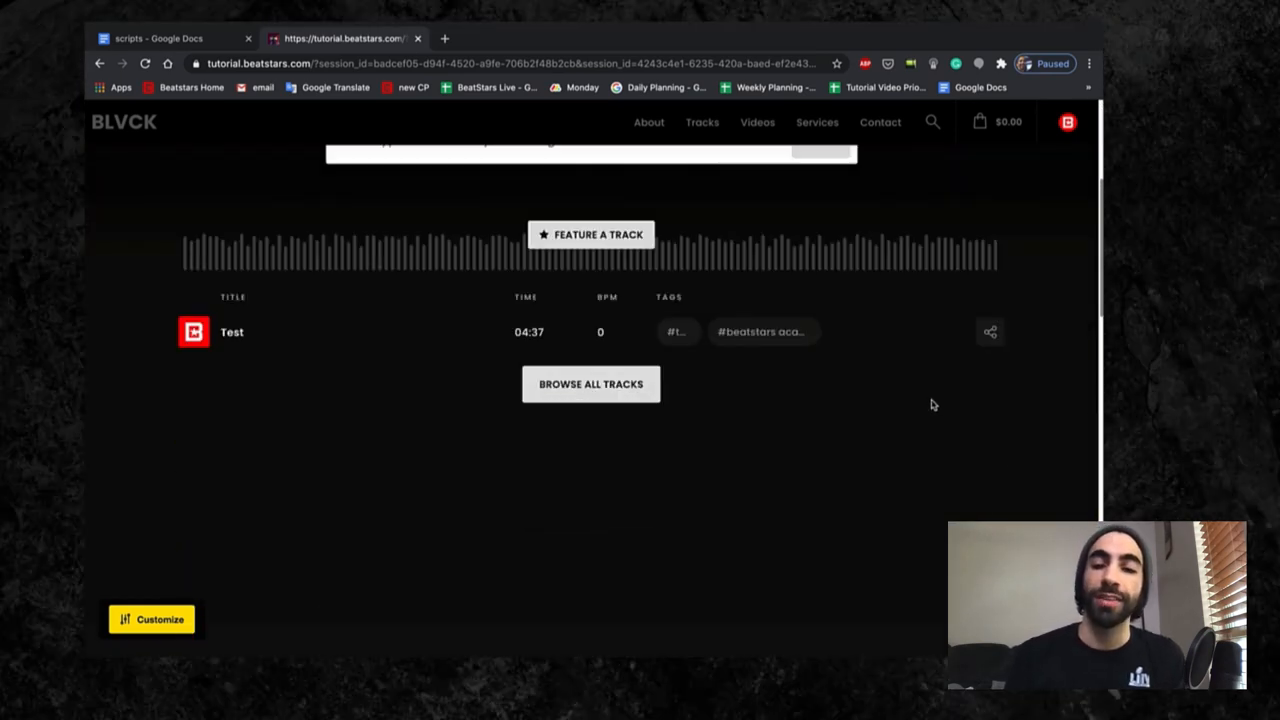
pyautogui.scroll(-3)
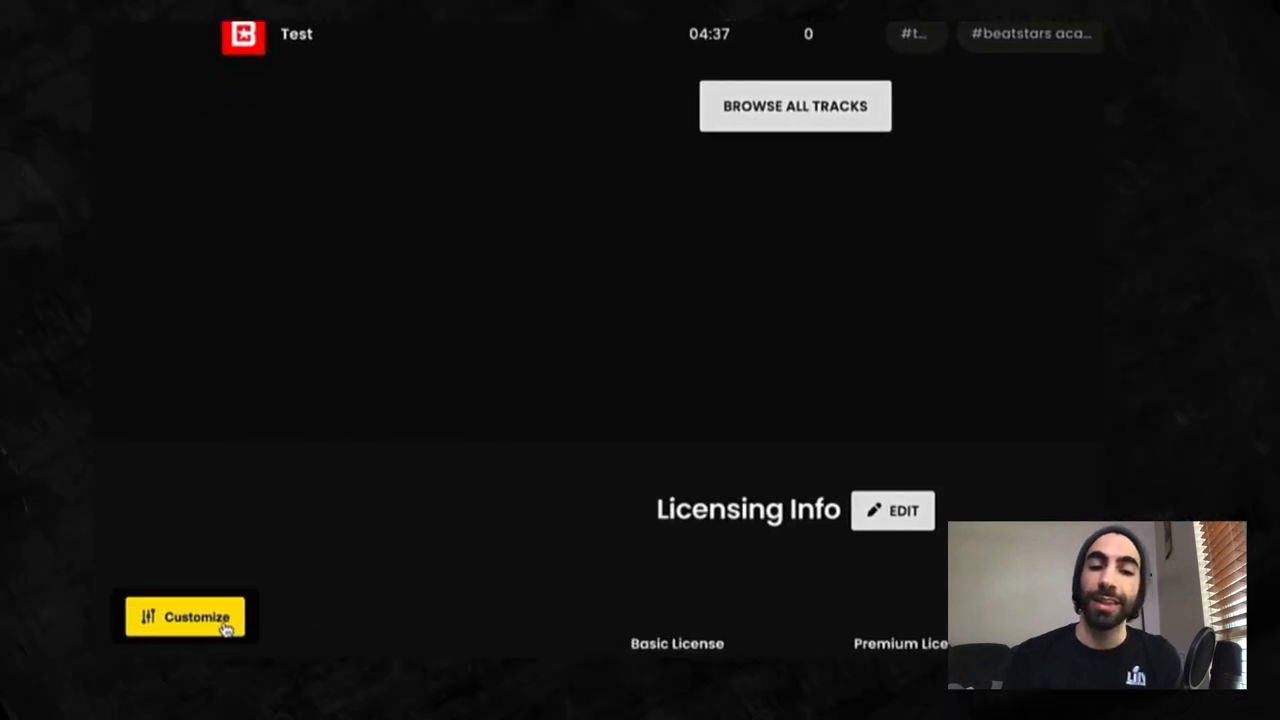
# Step: Open Customize Pro Page and expand Layout Colors for the Round theme, Default template
pyautogui.click(184, 616)
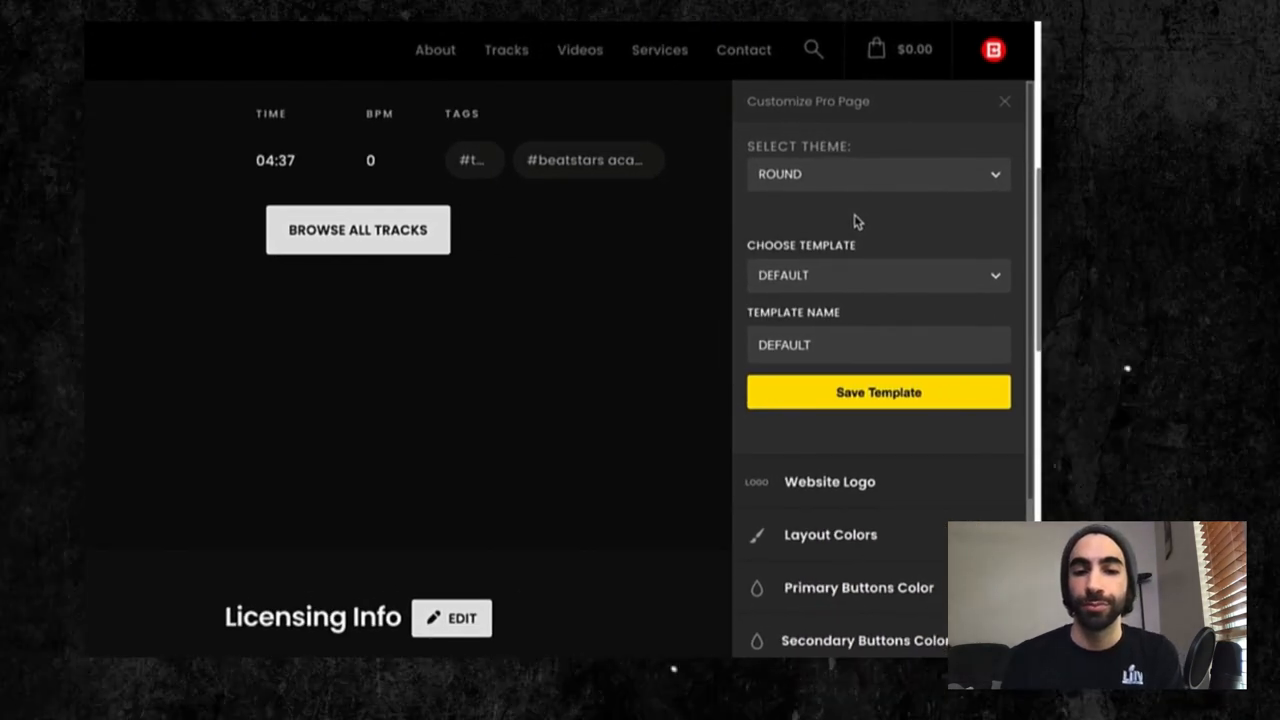
pyautogui.moveTo(856, 332)
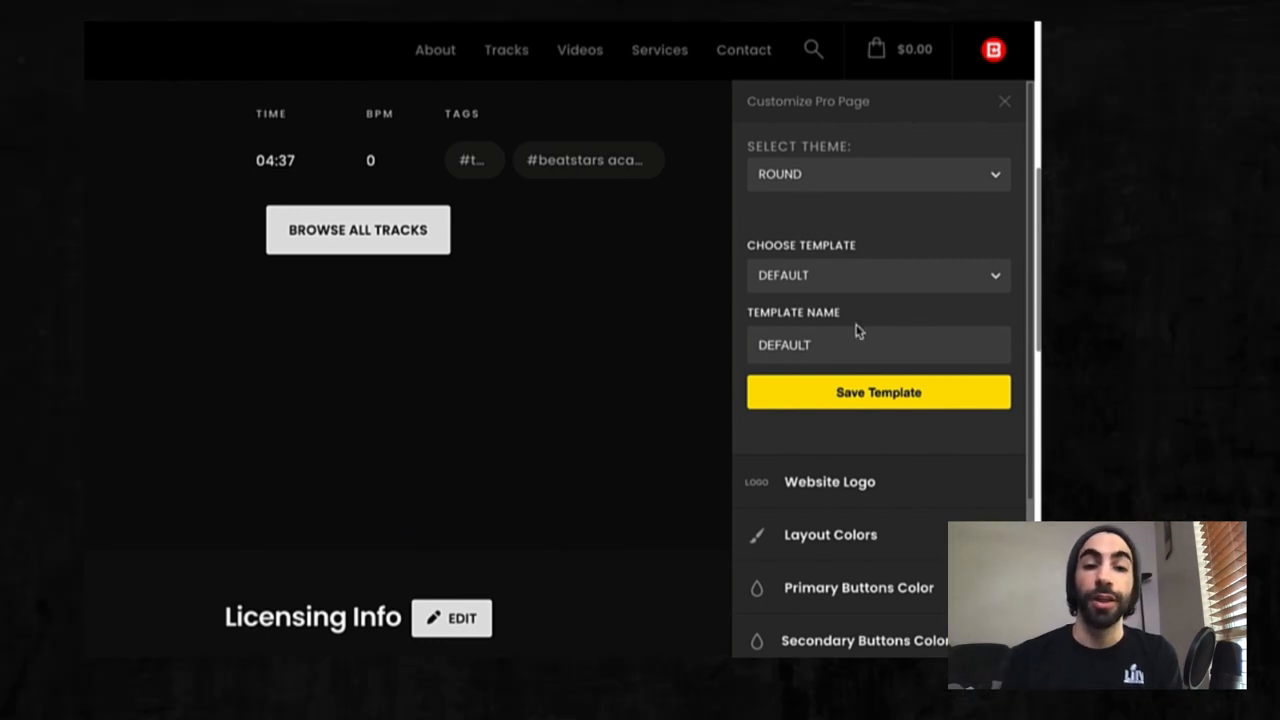
pyautogui.scroll(-3)
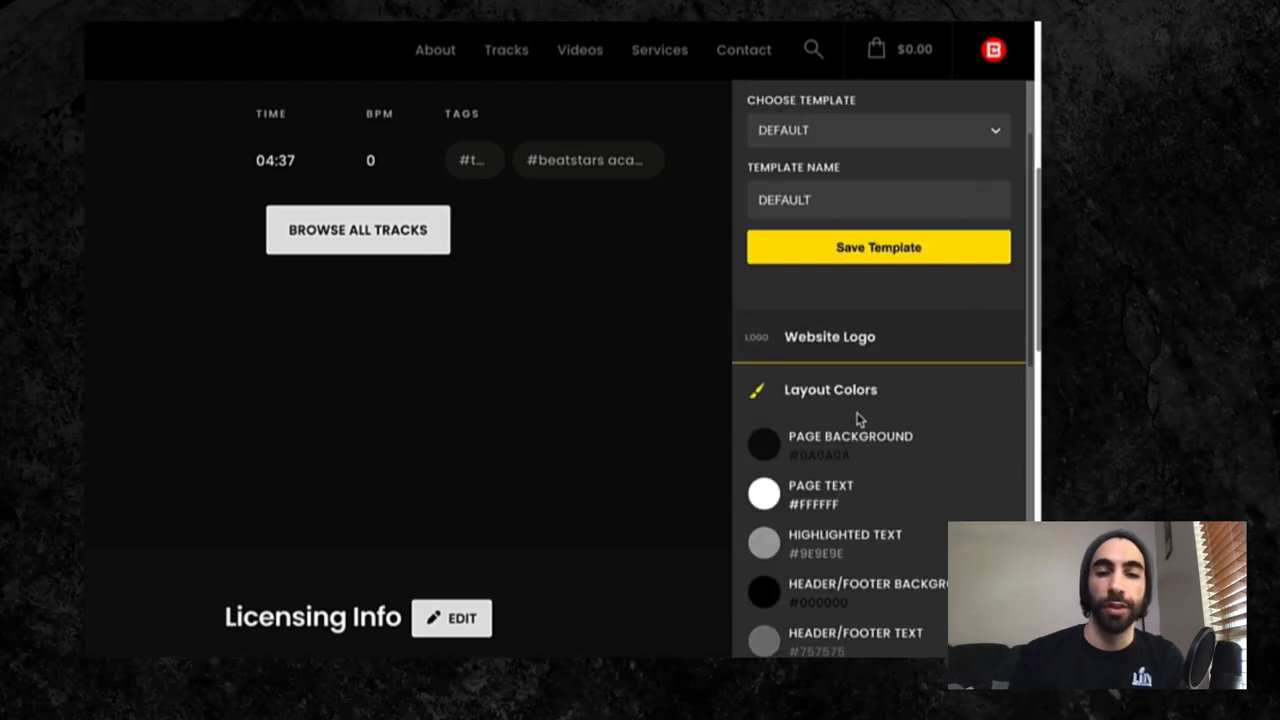
pyautogui.scroll(-3)
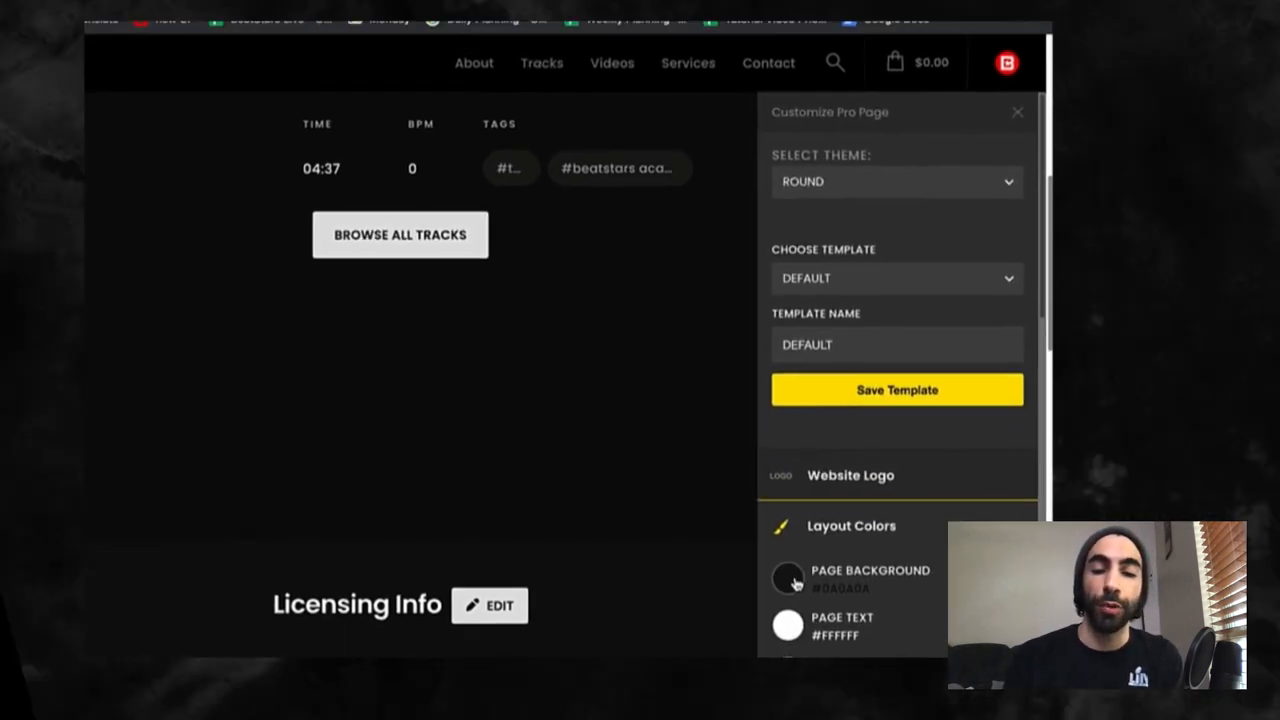
# Step: Set the Page Background colour to green #8BC34A and apply it
pyautogui.click(788, 576)
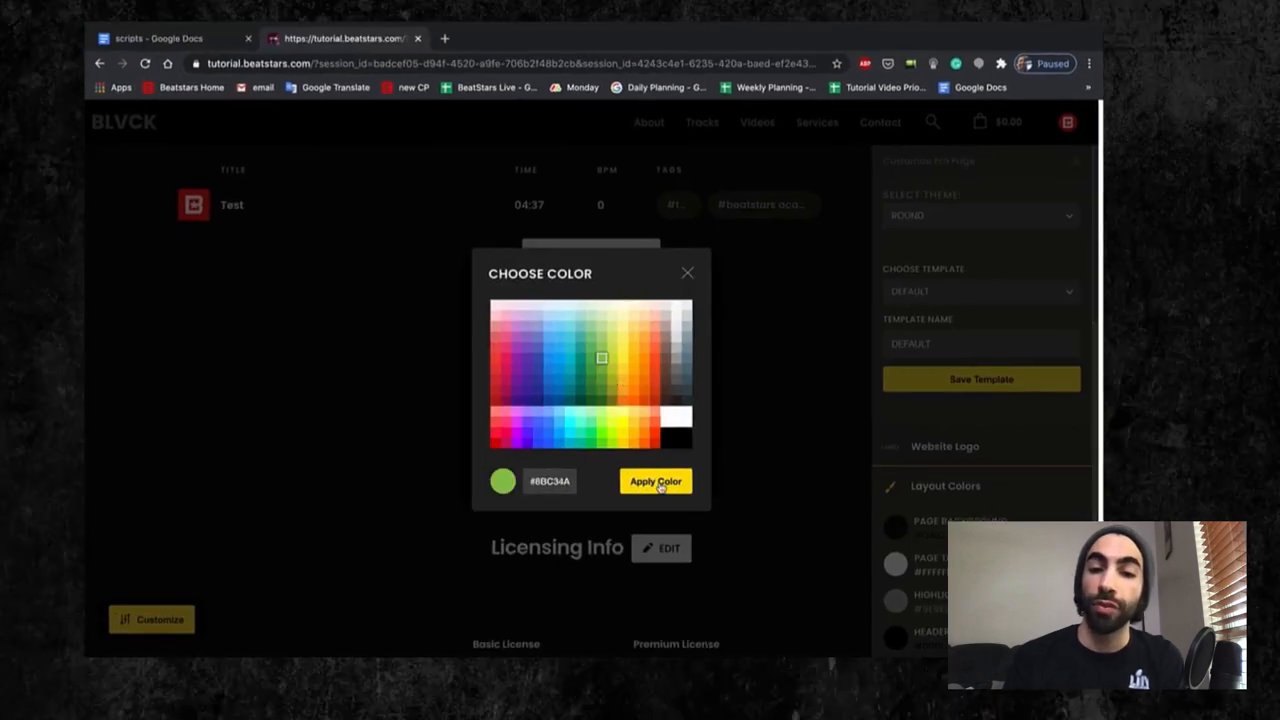
pyautogui.click(656, 480)
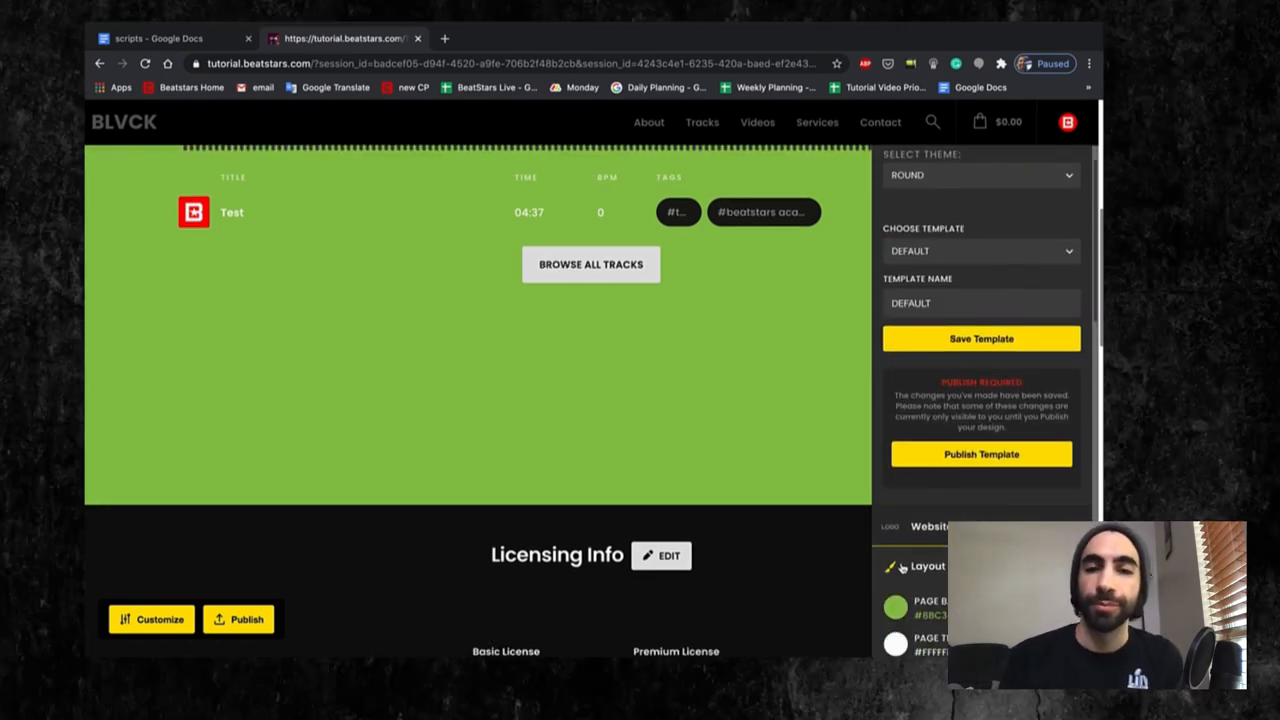
pyautogui.click(894, 608)
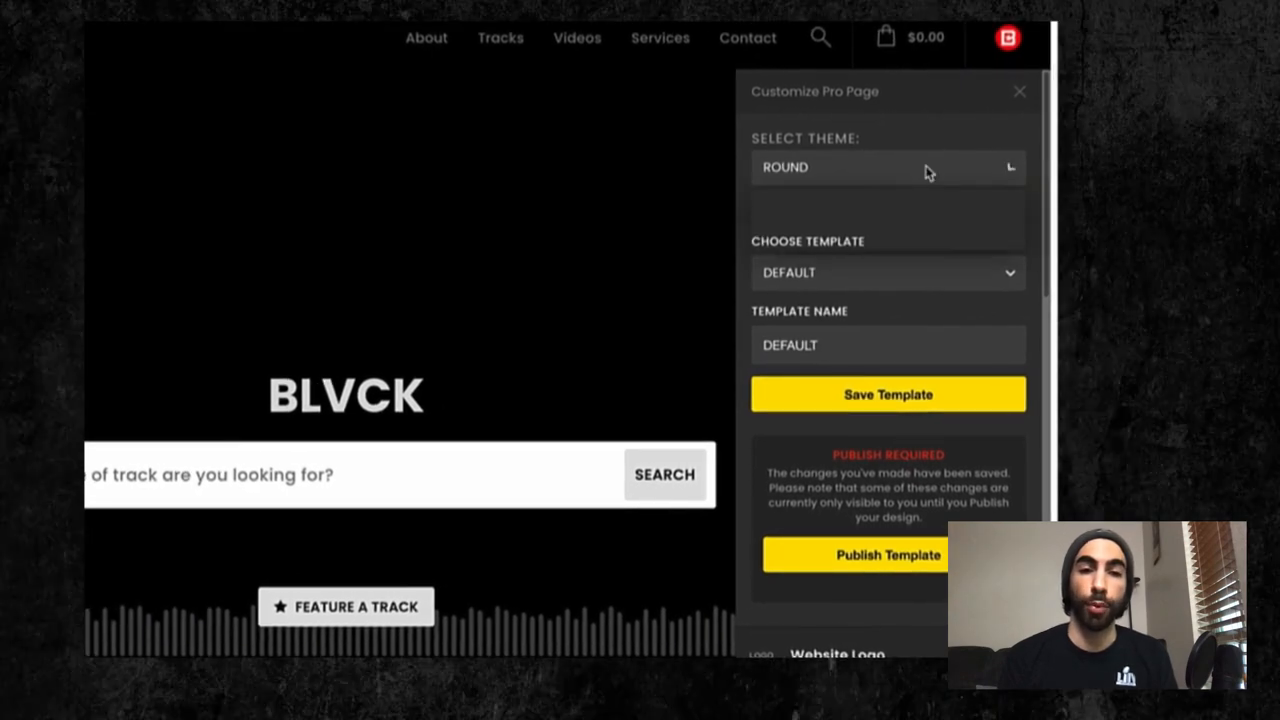
pyautogui.click(888, 168)
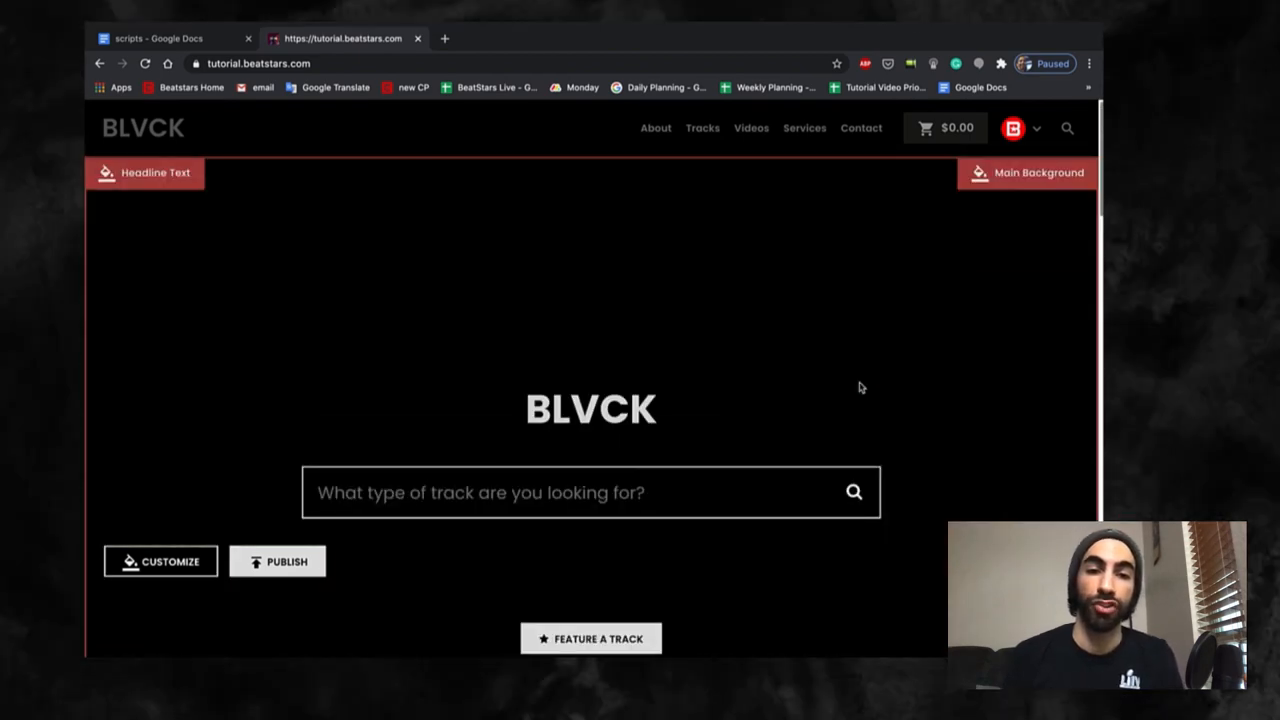
pyautogui.click(160, 560)
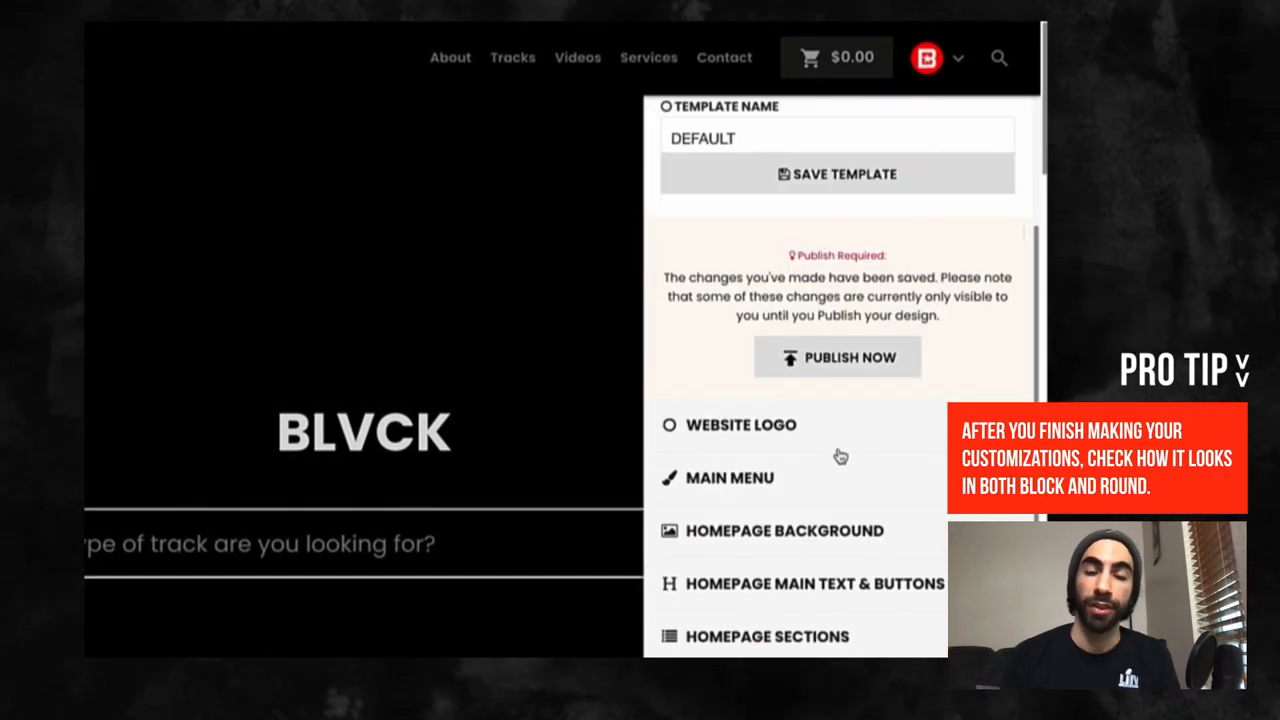
pyautogui.scroll(-3)
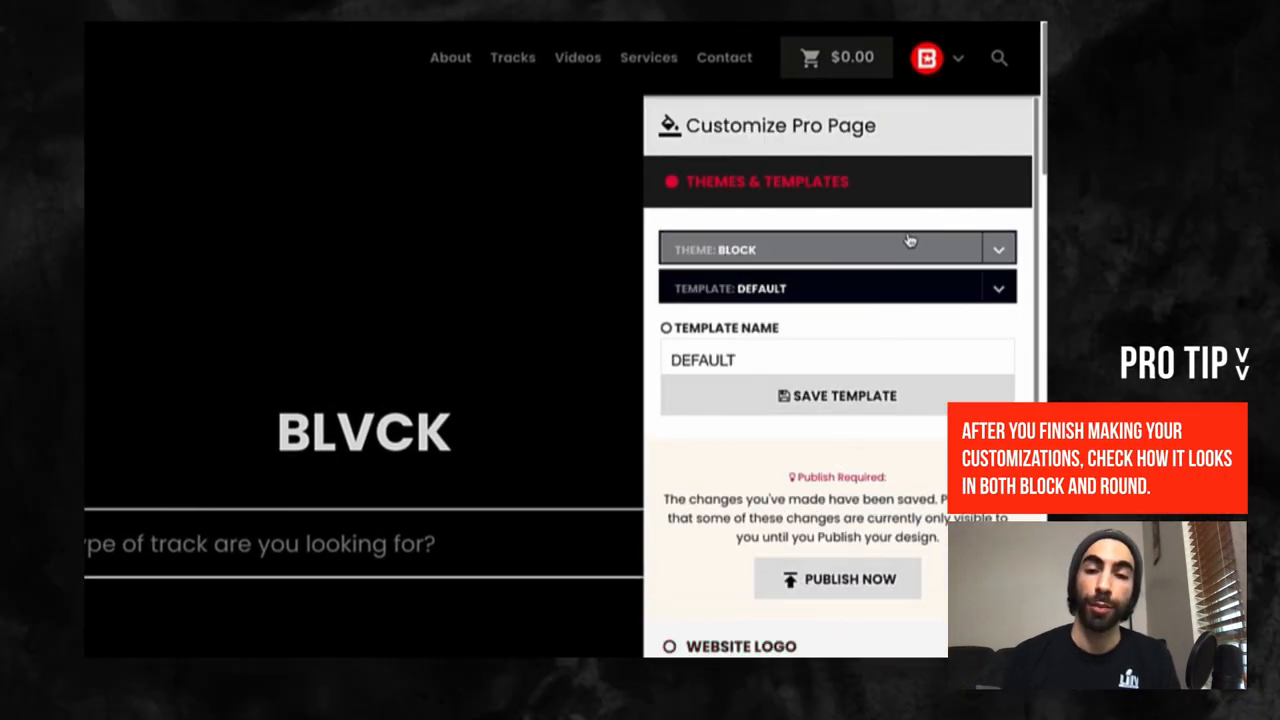
pyautogui.click(836, 248)
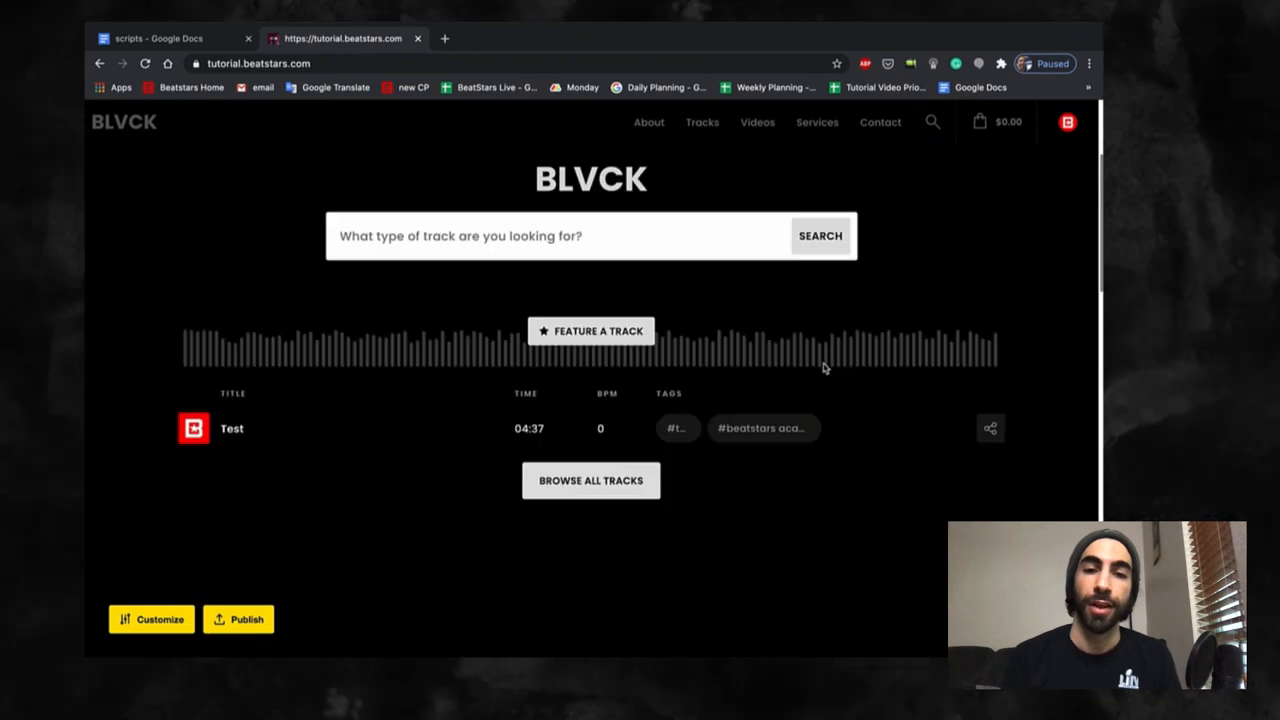
pyautogui.scroll(-3)
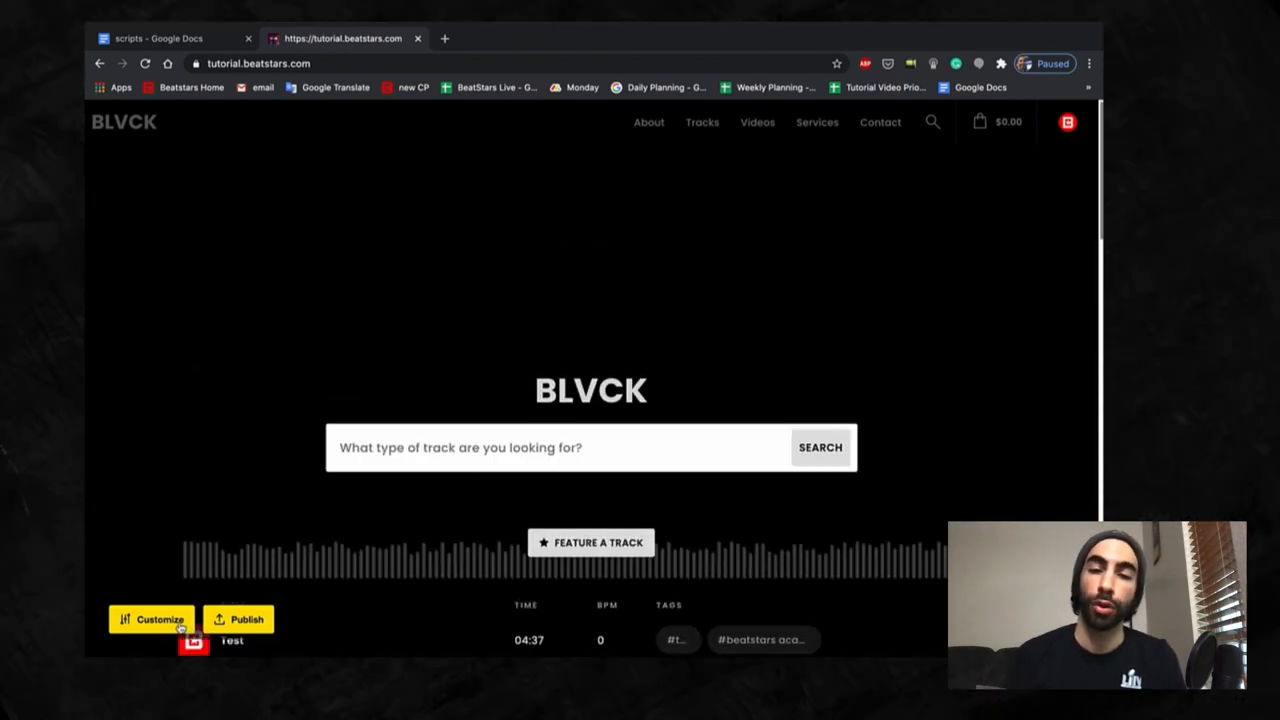
pyautogui.click(152, 620)
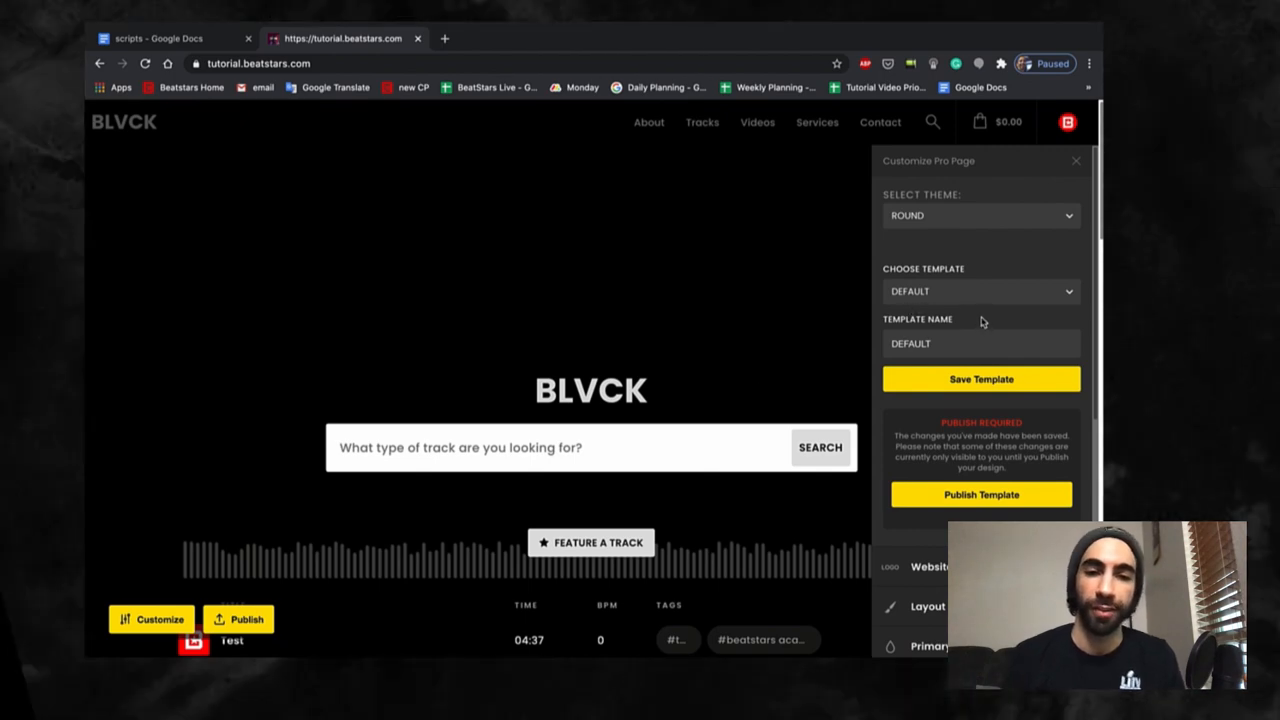
# Step: Apply the WHITE template and reopen its customization settings
pyautogui.click(980, 292)
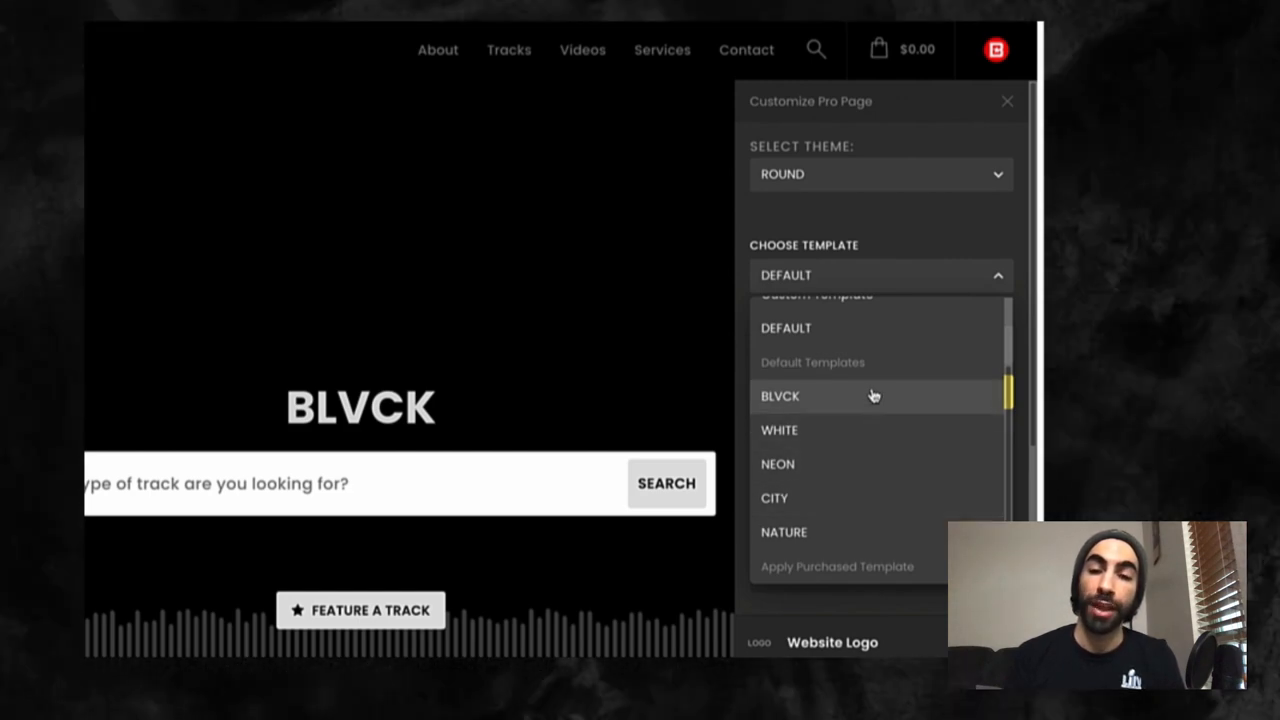
pyautogui.moveTo(872, 438)
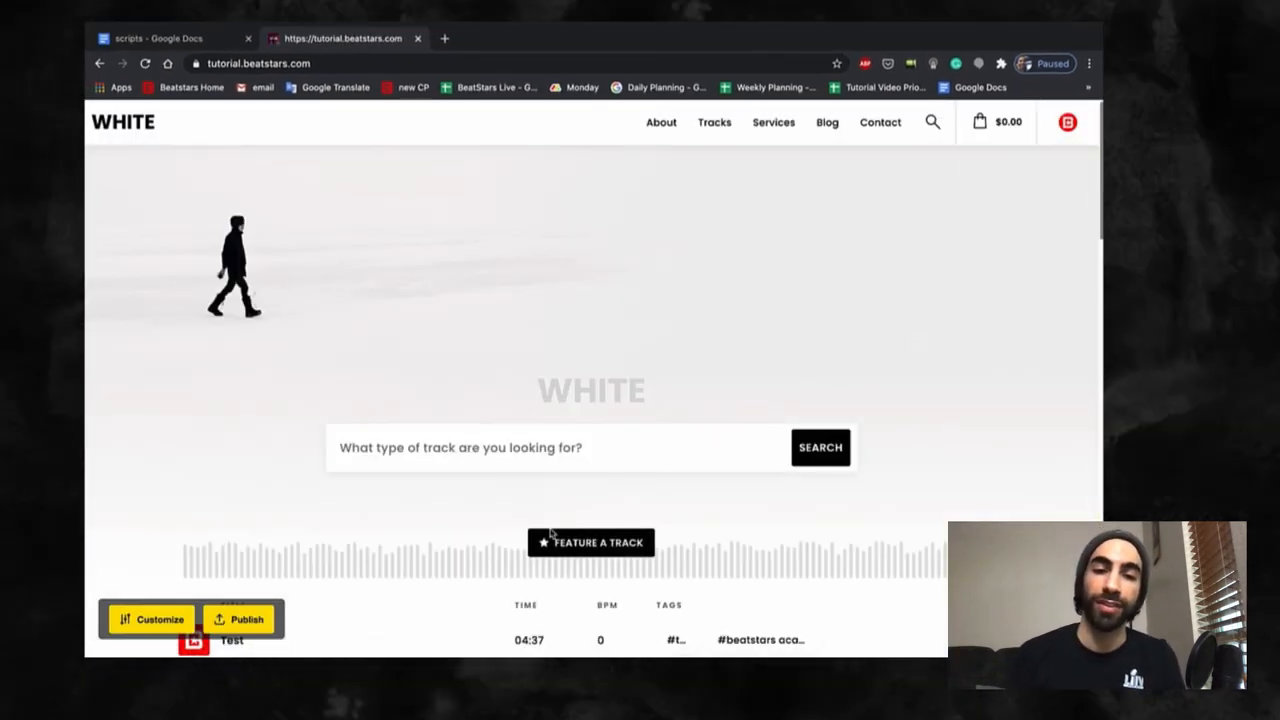
pyautogui.click(158, 620)
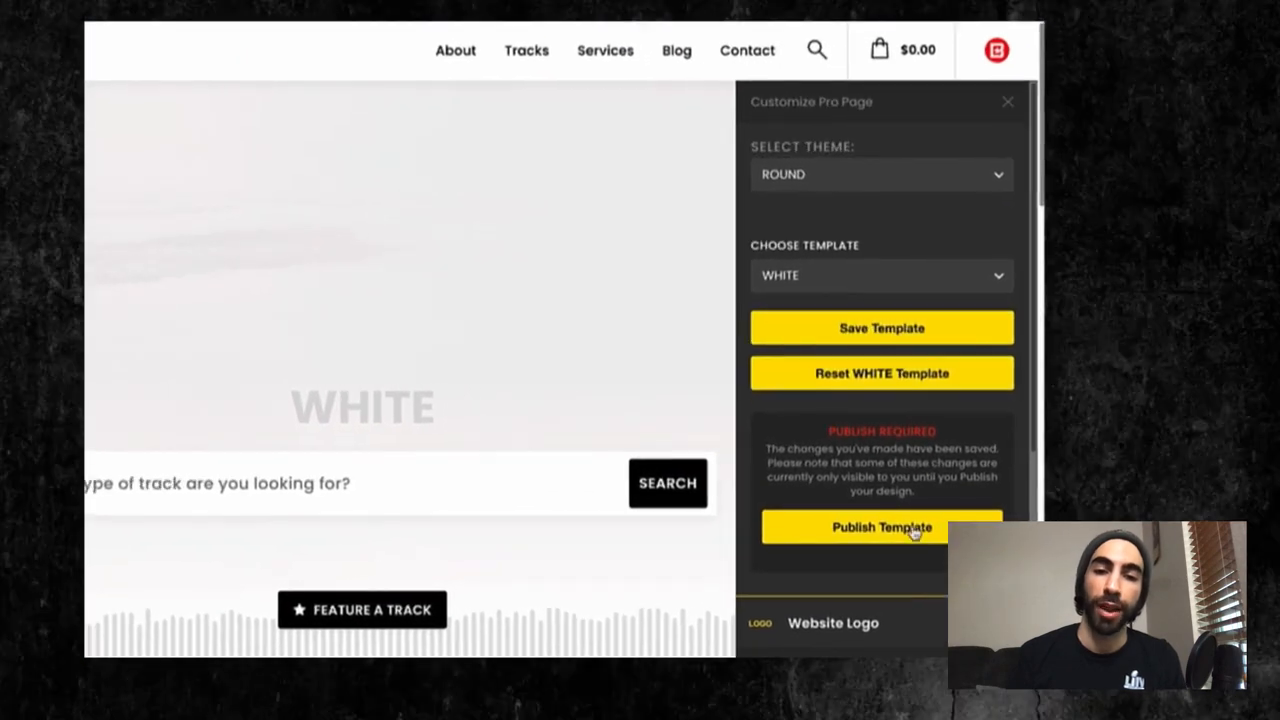
pyautogui.click(880, 276)
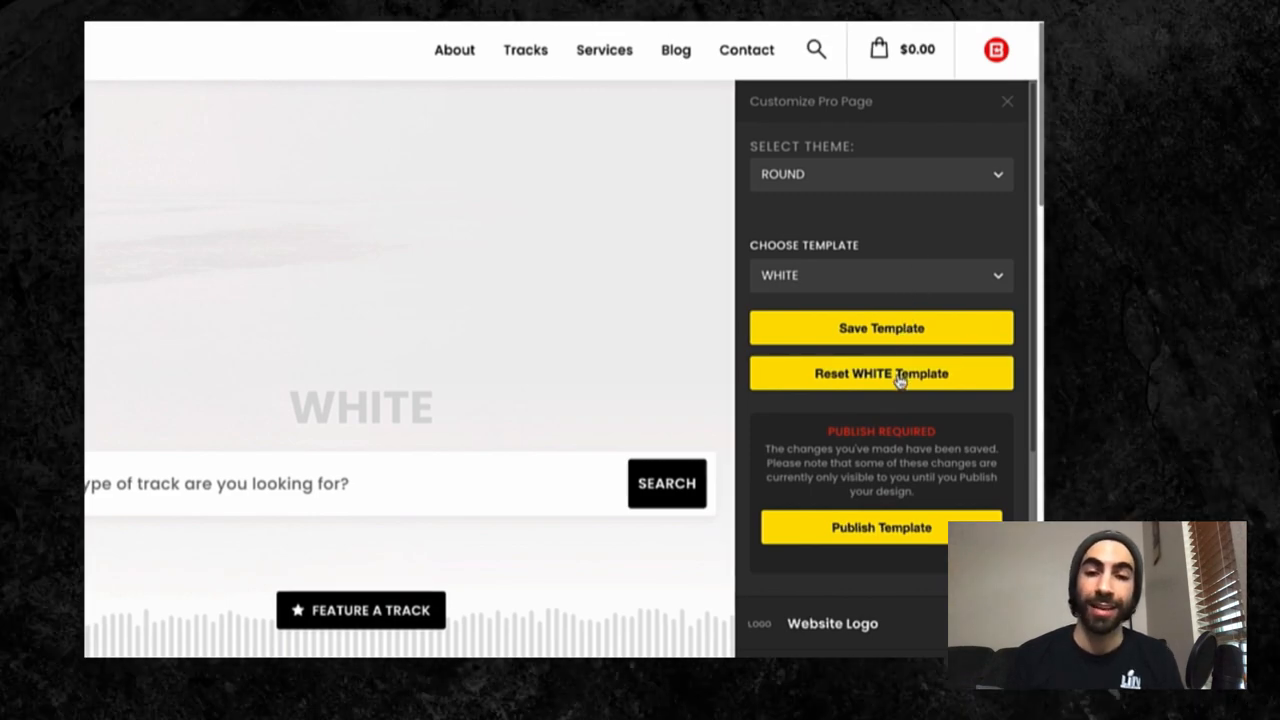
# Step: Reset the WHITE template to its default design and confirm
pyautogui.click(880, 374)
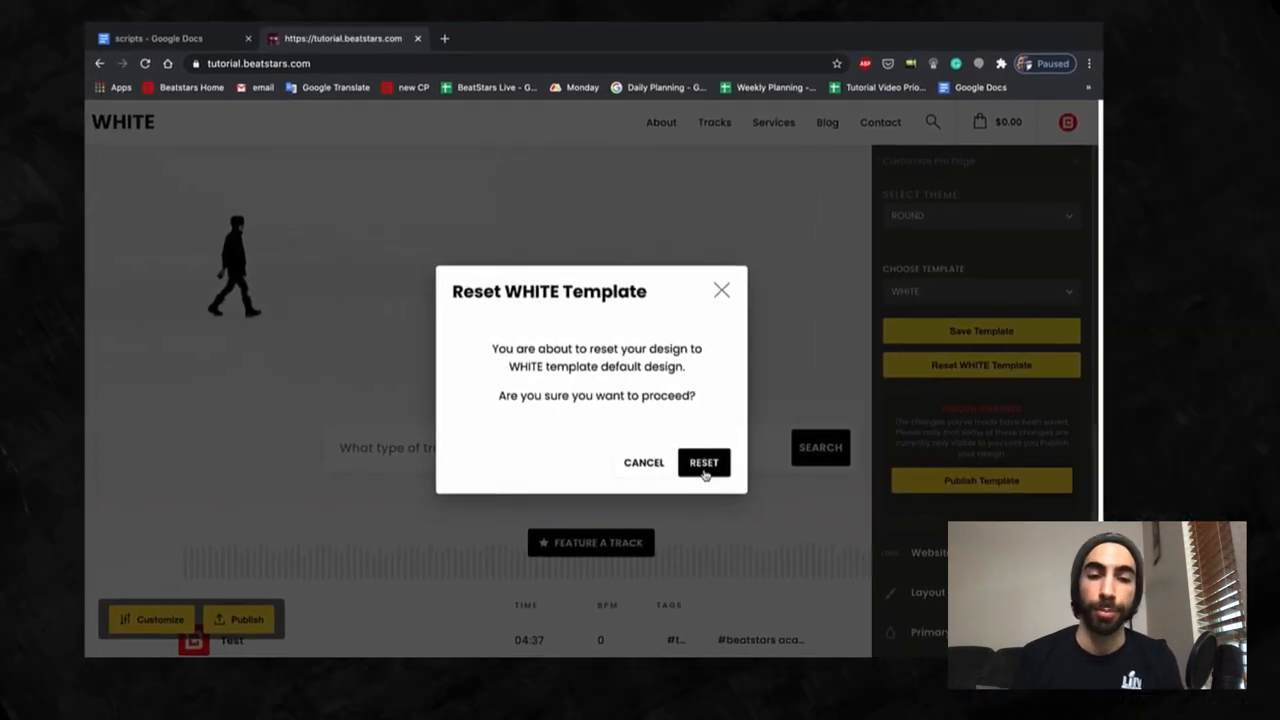
pyautogui.click(704, 462)
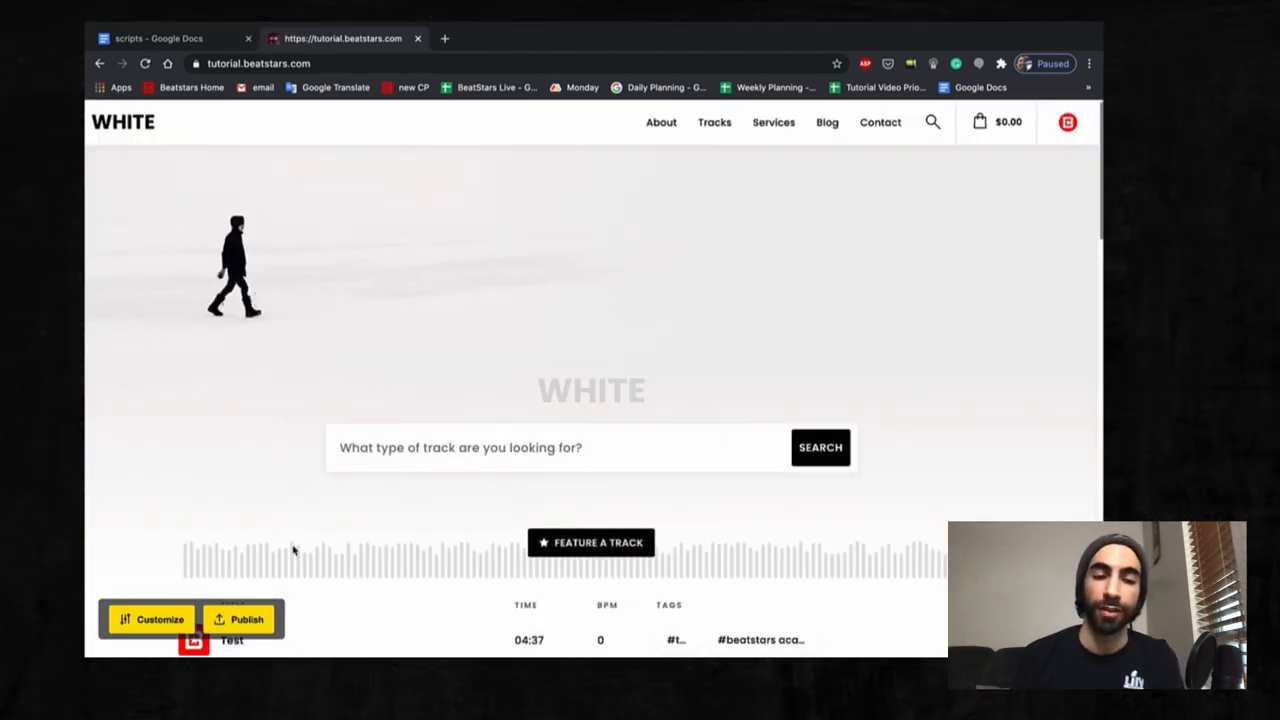
pyautogui.click(150, 618)
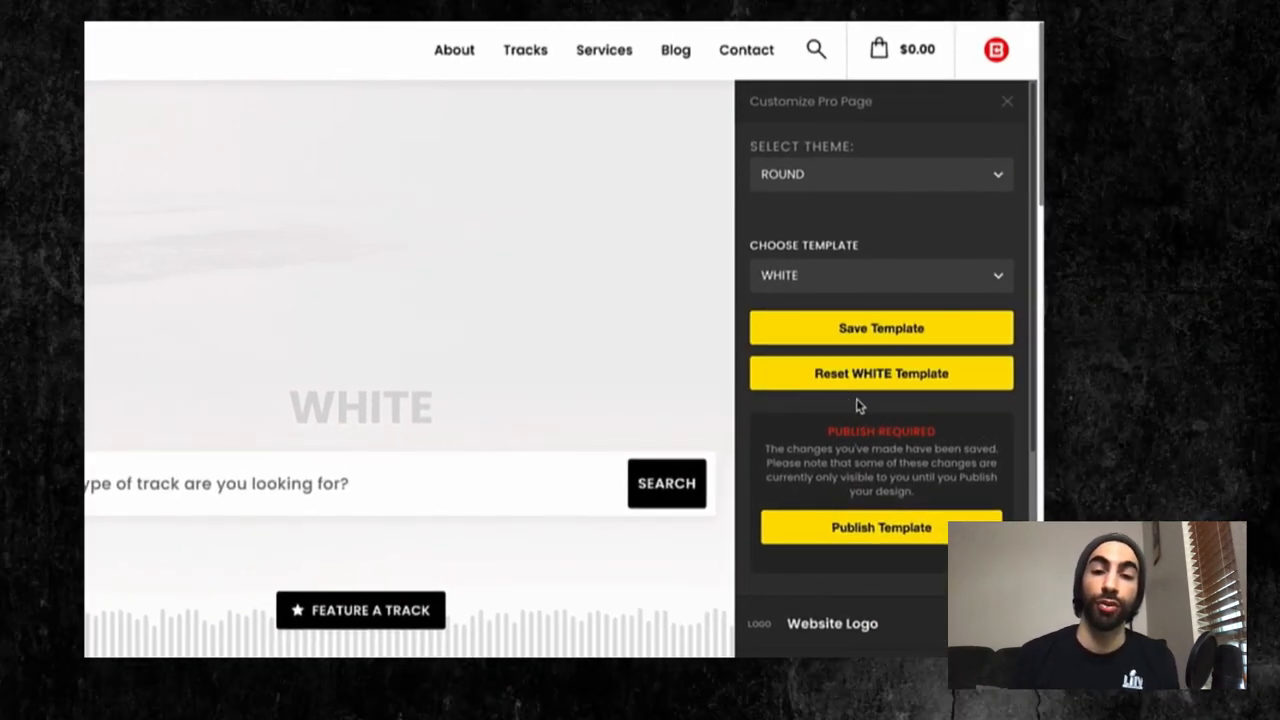
pyautogui.click(880, 276)
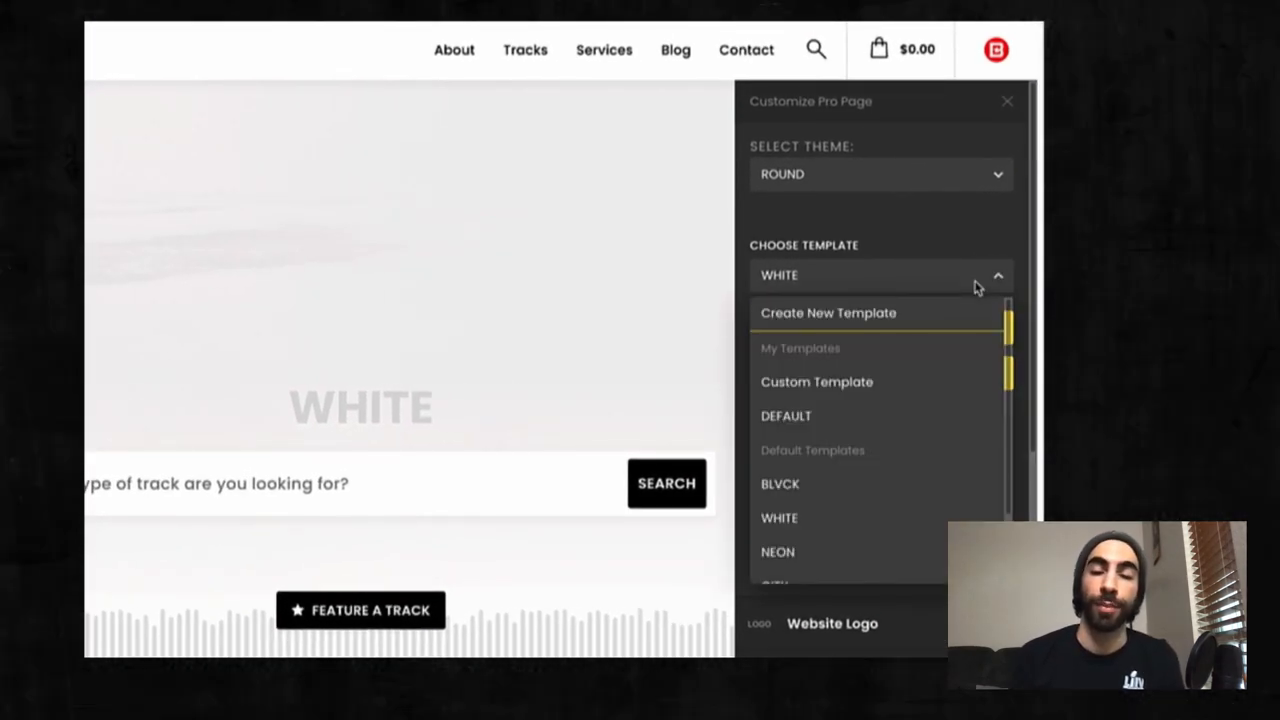
pyautogui.moveTo(830, 382)
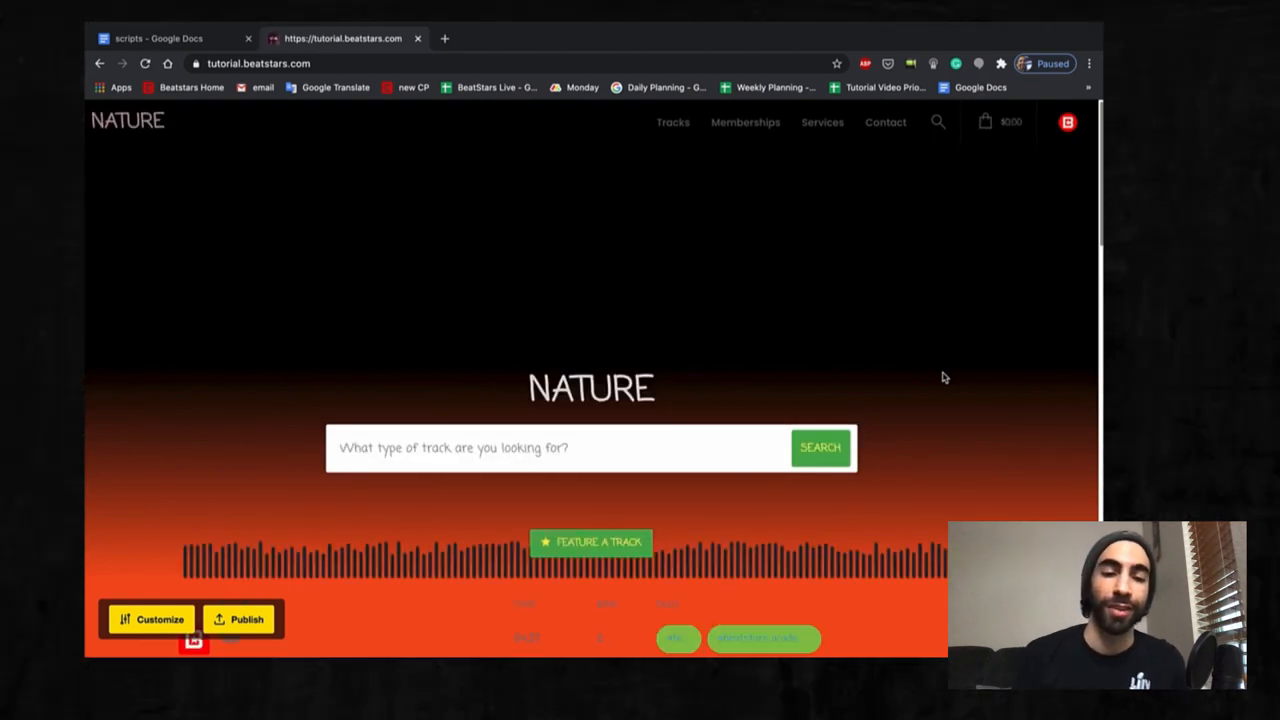
# Step: Preview the NATURE template on the page, then return to the BeatStars dashboard
pyautogui.scroll(-3)
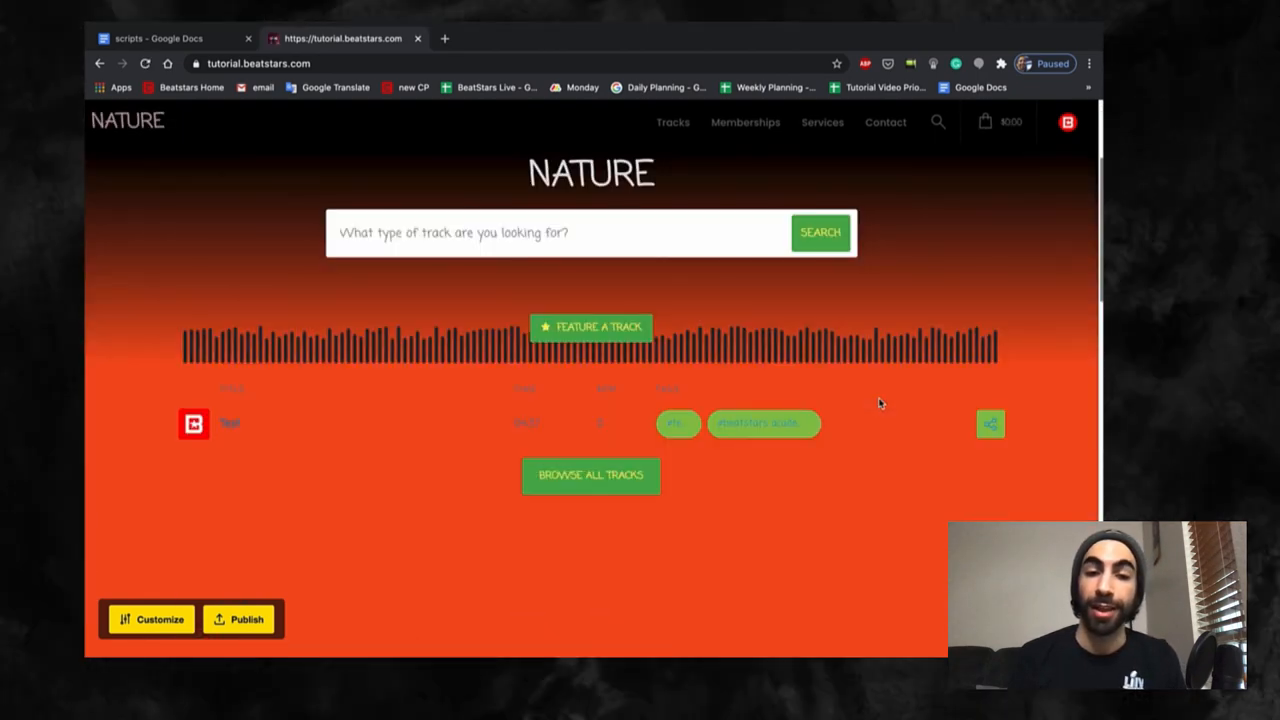
pyautogui.scroll(-3)
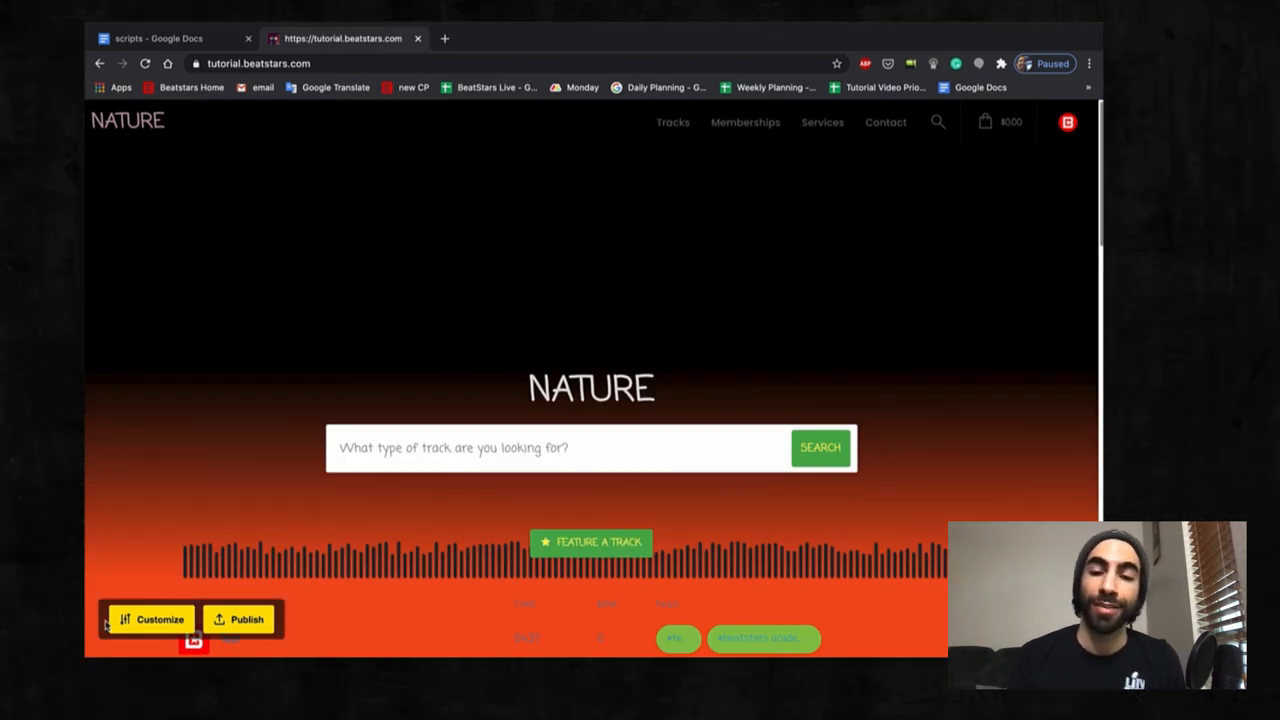
pyautogui.click(156, 620)
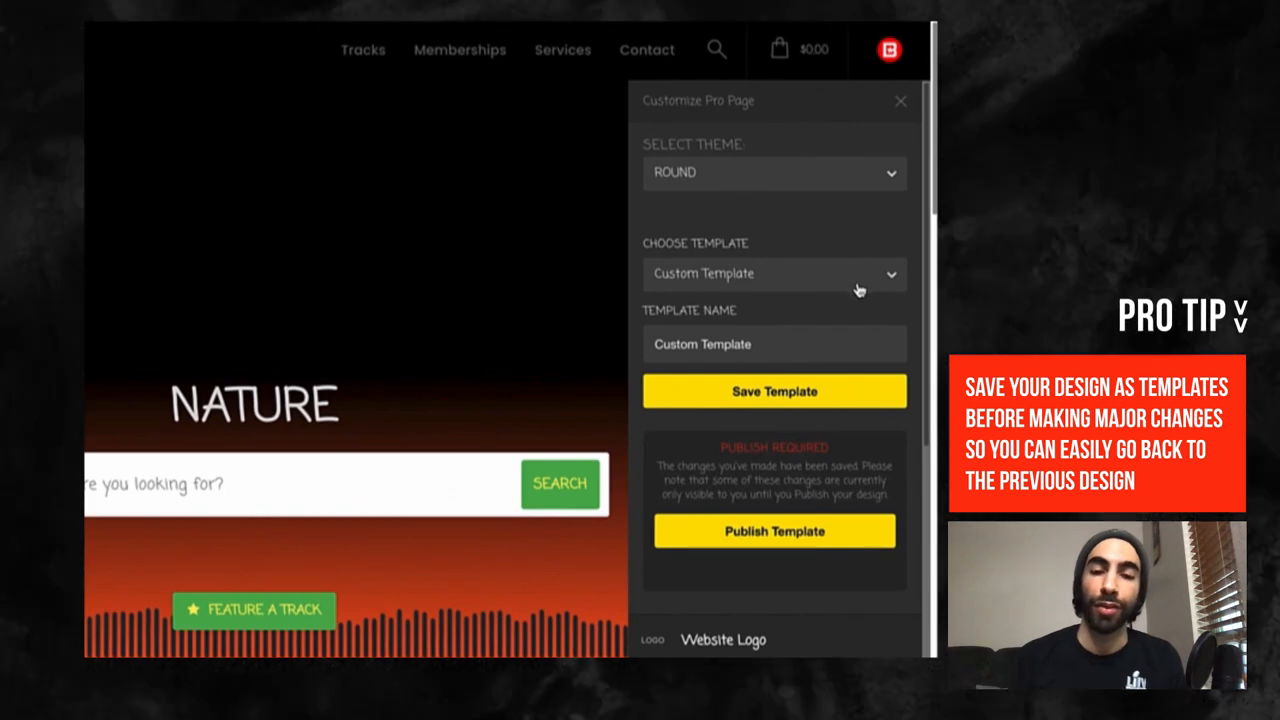
pyautogui.click(776, 272)
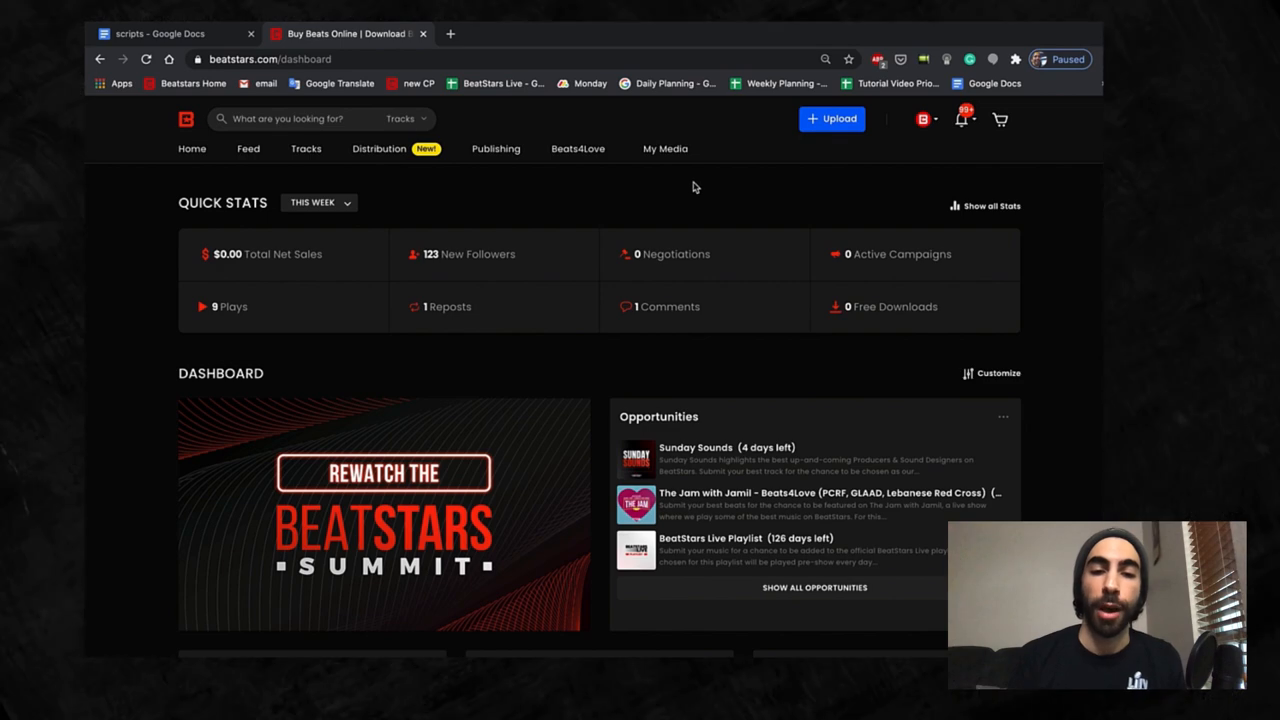
# Step: Go to My Media > Pro Page Setup and show the Layouts tab
pyautogui.click(664, 148)
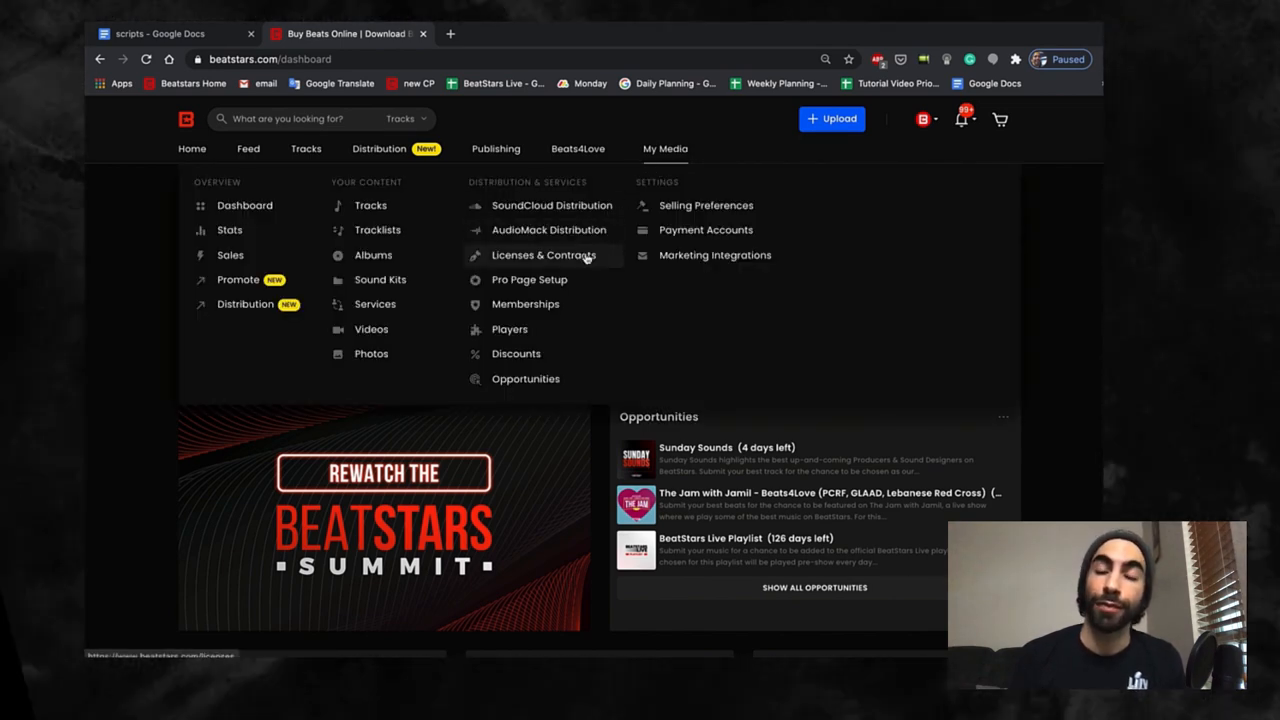
pyautogui.click(528, 280)
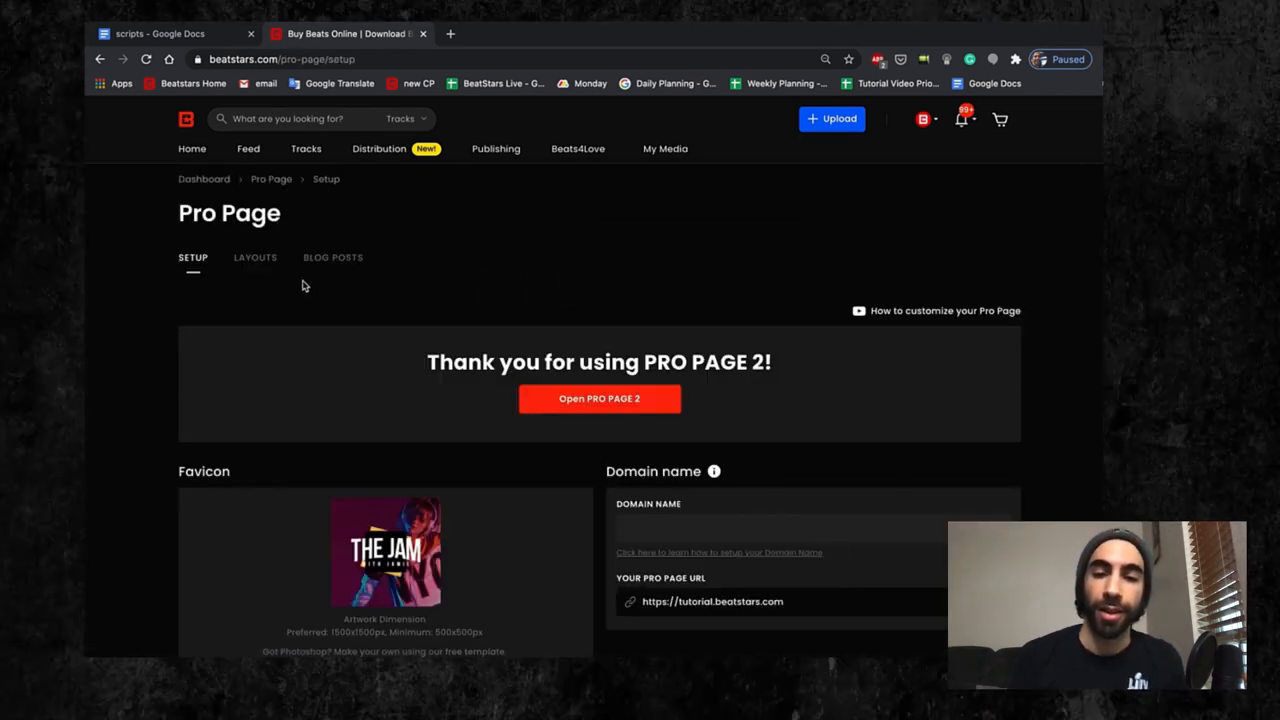
pyautogui.click(256, 256)
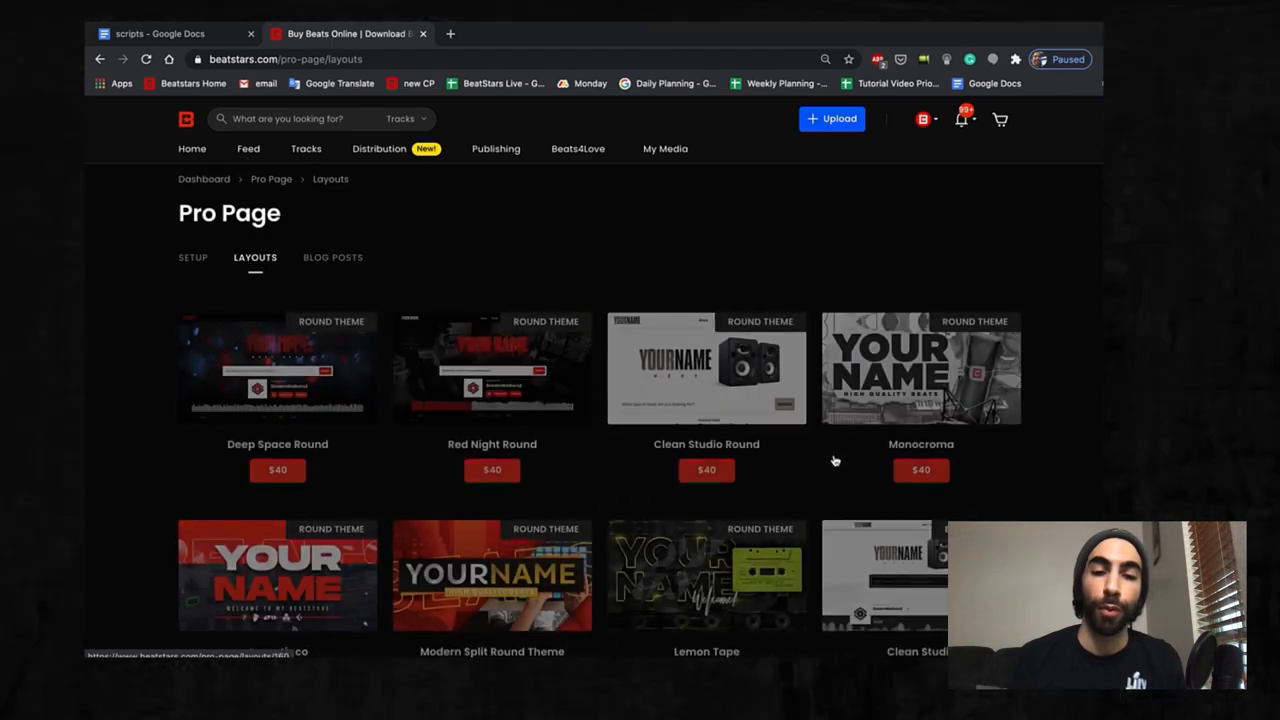
# Step: Browse the gallery of paid round and block Pro Page layouts
pyautogui.scroll(-3)
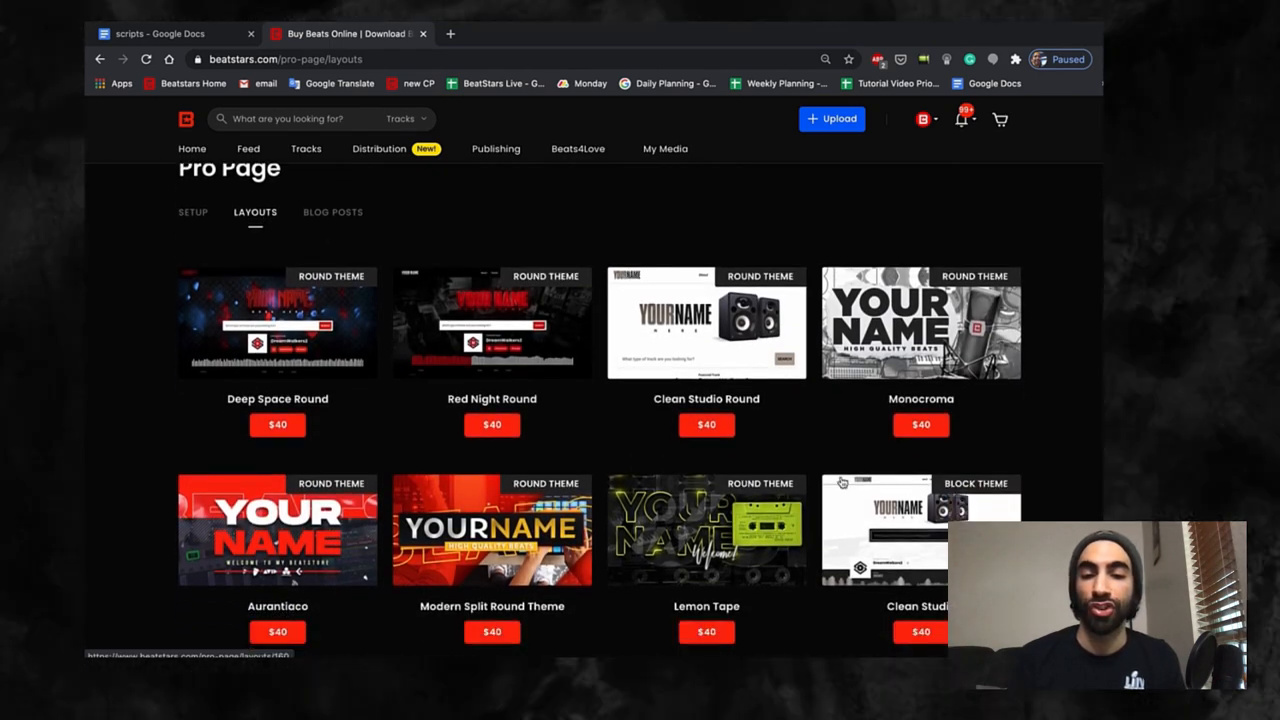
pyautogui.scroll(-3)
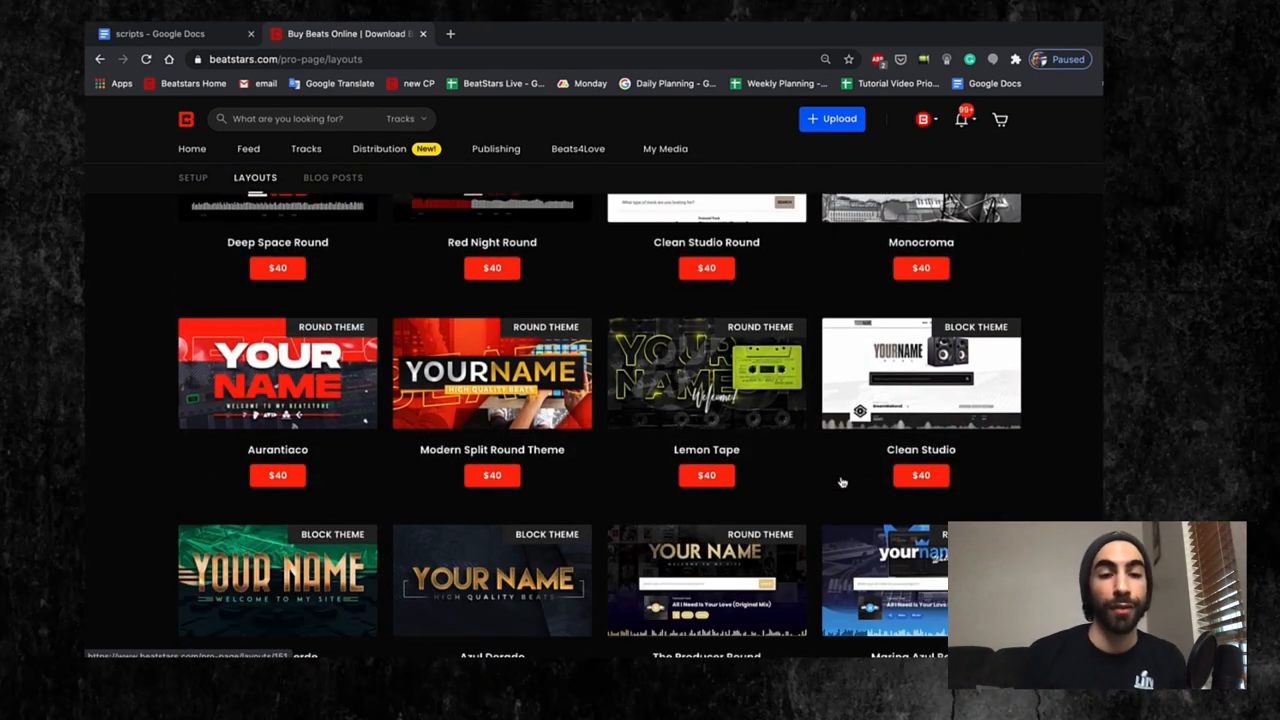
pyautogui.scroll(-3)
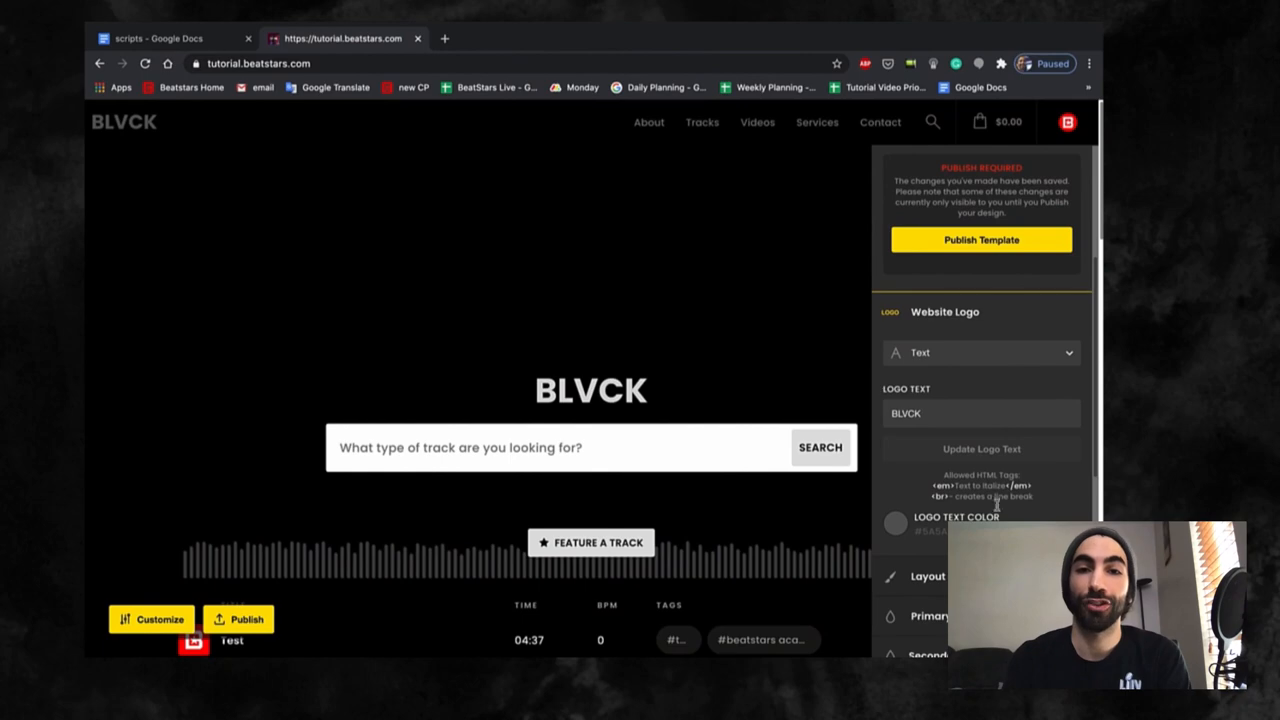
# Step: Switch the Website Logo from Text to Image and choose the PNG file to upload
pyautogui.click(980, 352)
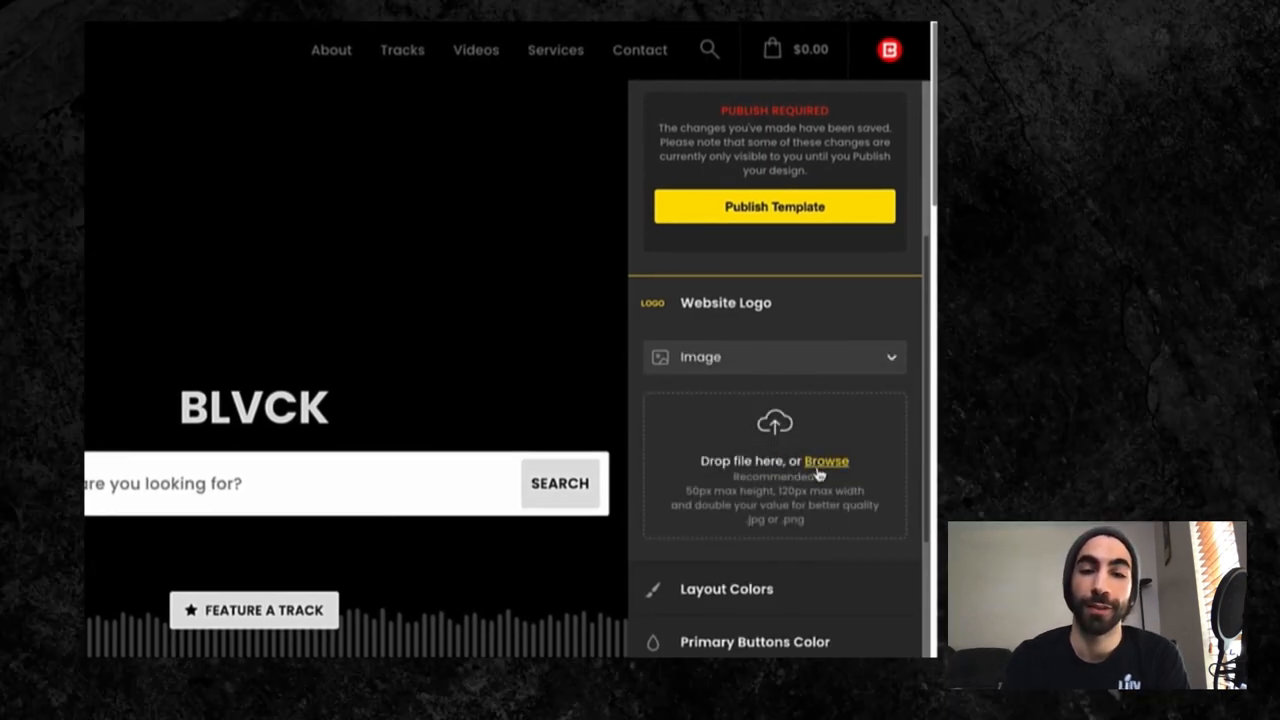
pyautogui.click(826, 460)
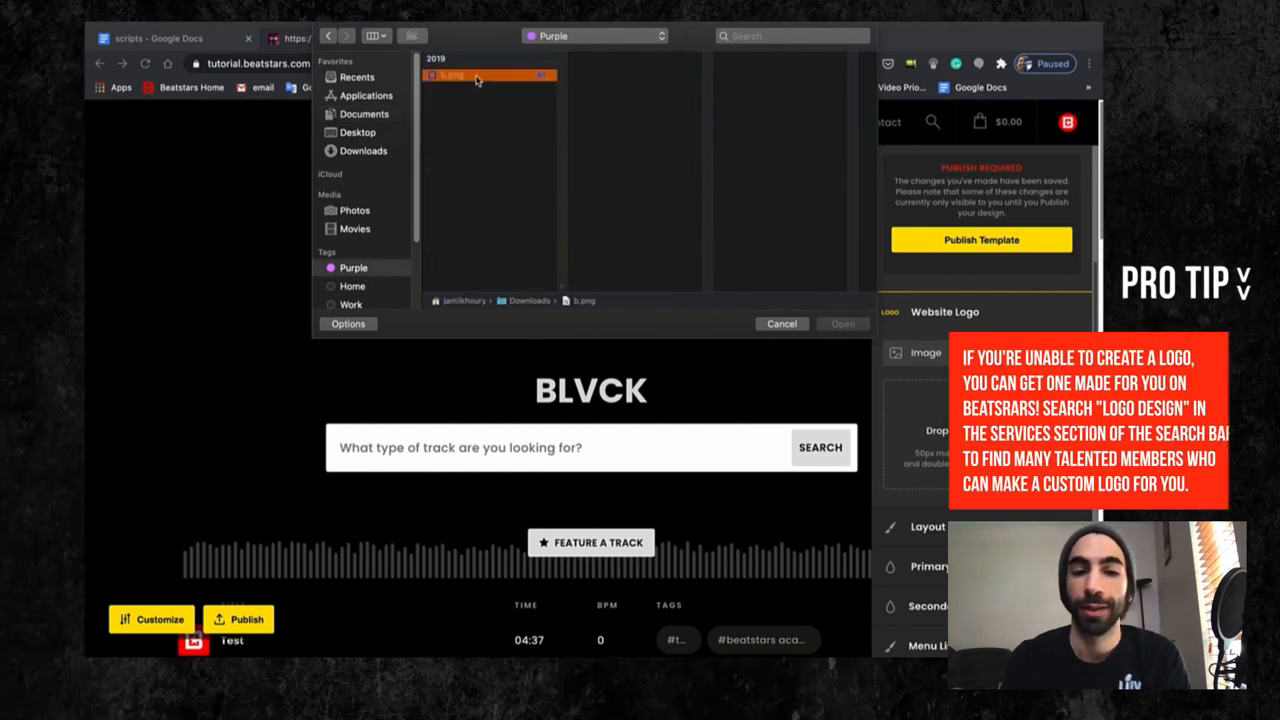
pyautogui.click(780, 324)
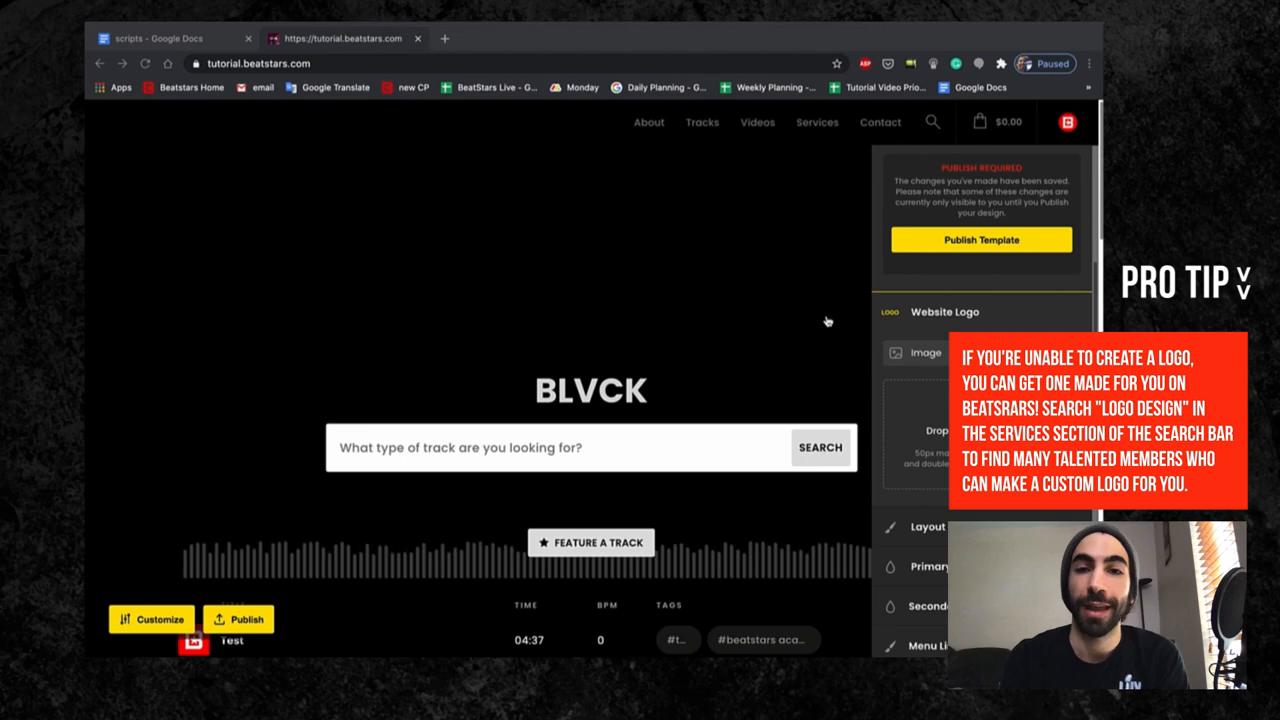